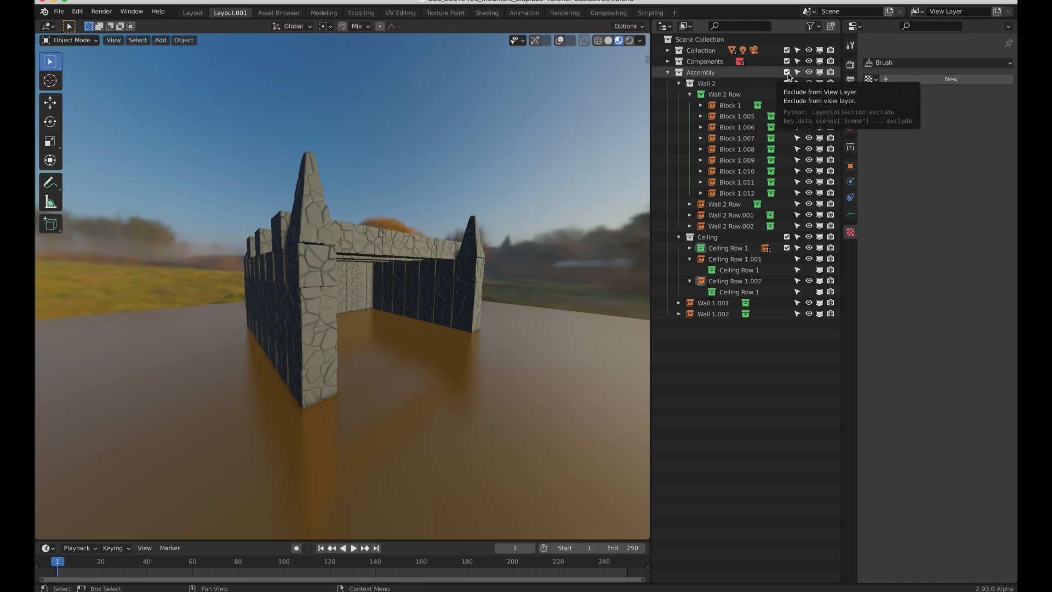
Step: Exclude Assembly and Wall 1 in the Outliner and expand the Components and Columns collections
left_click(786, 73)
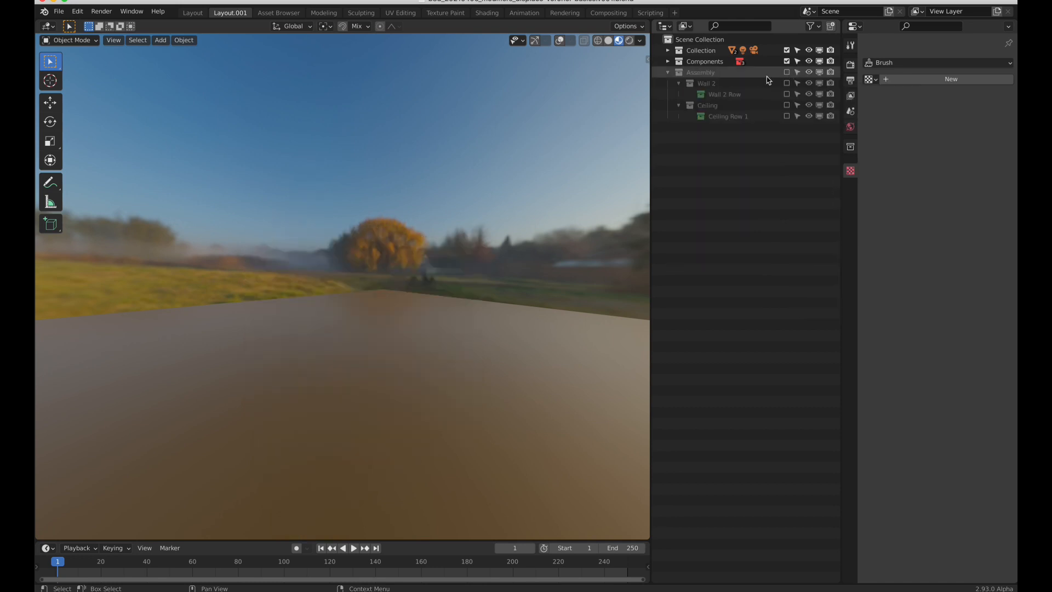
left_click(667, 73)
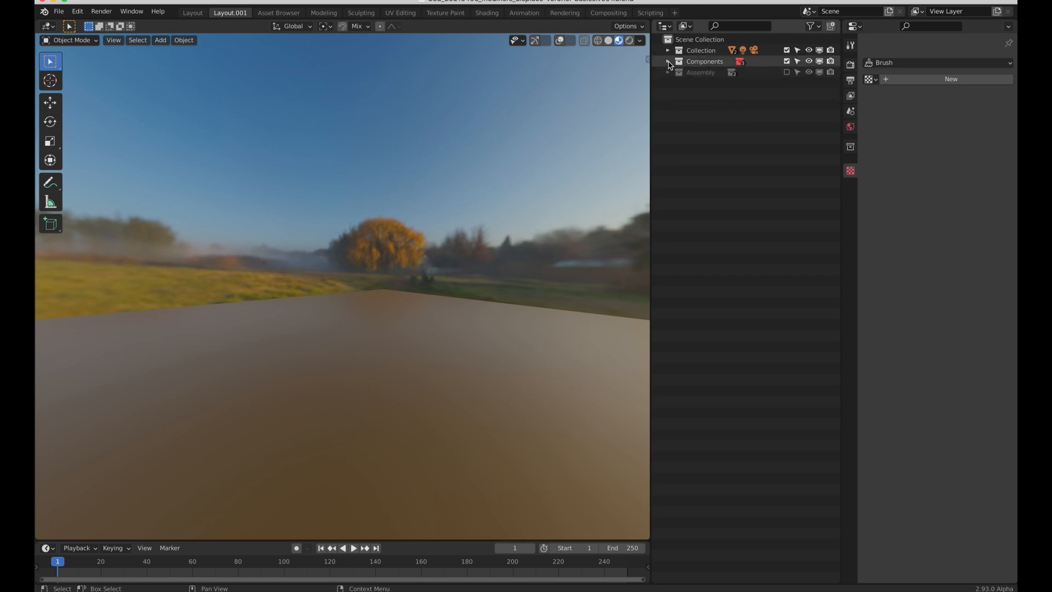
left_click(668, 61)
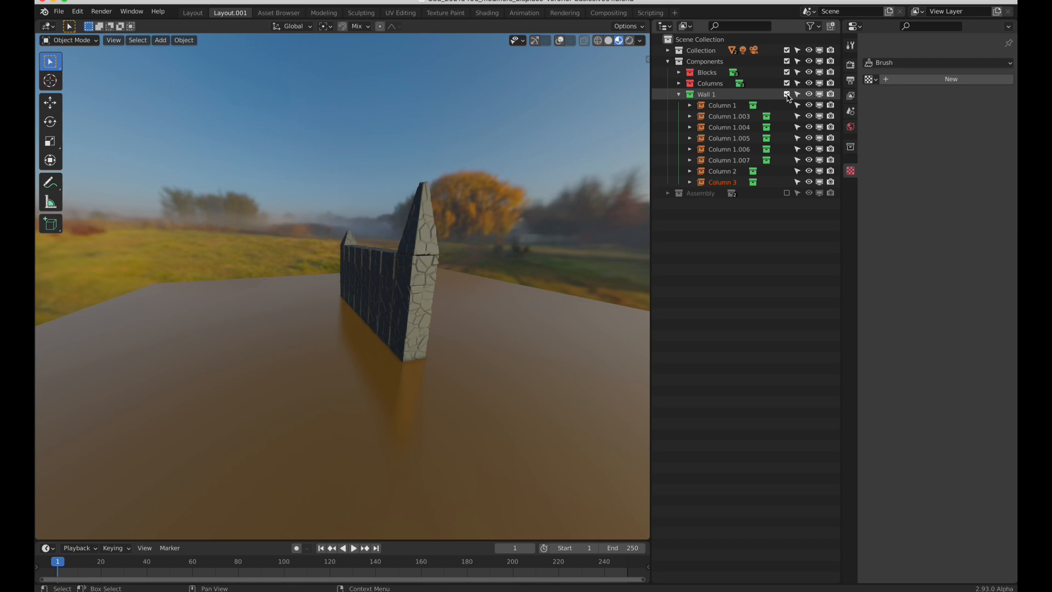
left_click(787, 94)
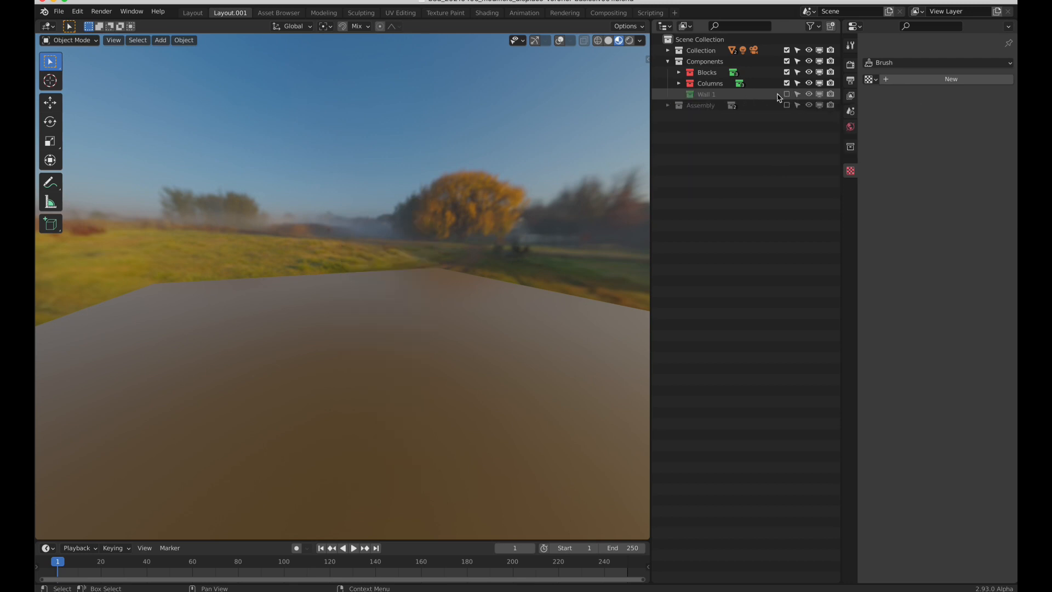
left_click(669, 94)
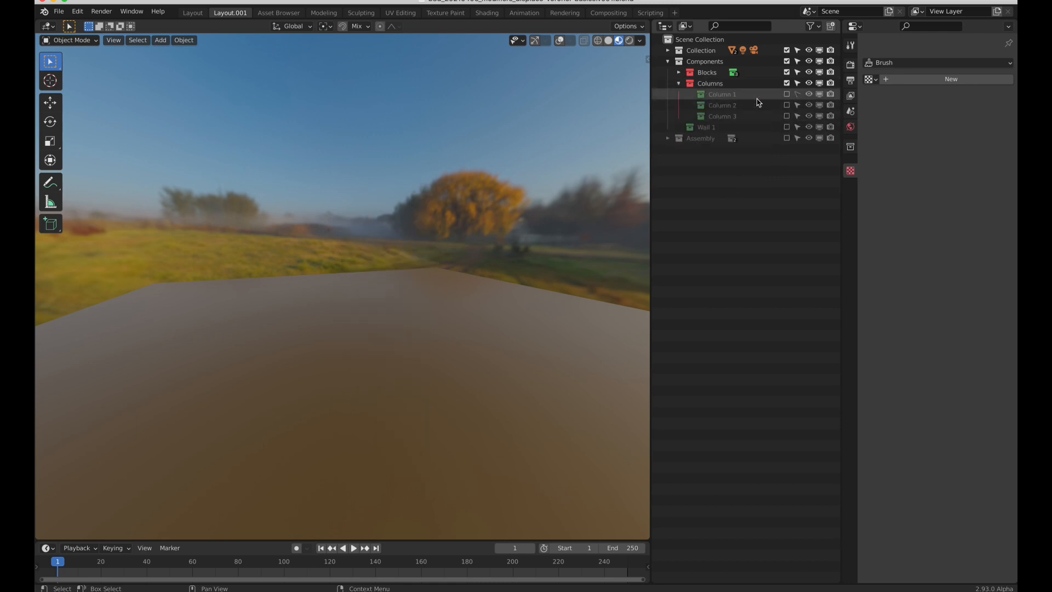
Step: Include Column 1 to preview it and look inside its blocks
left_click(787, 94)
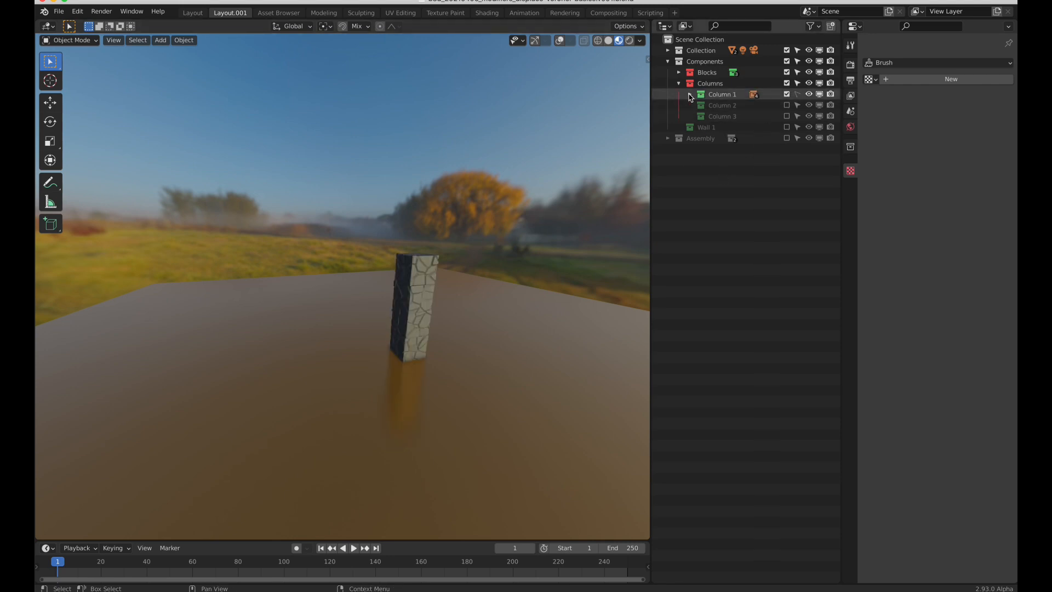
left_click(679, 94)
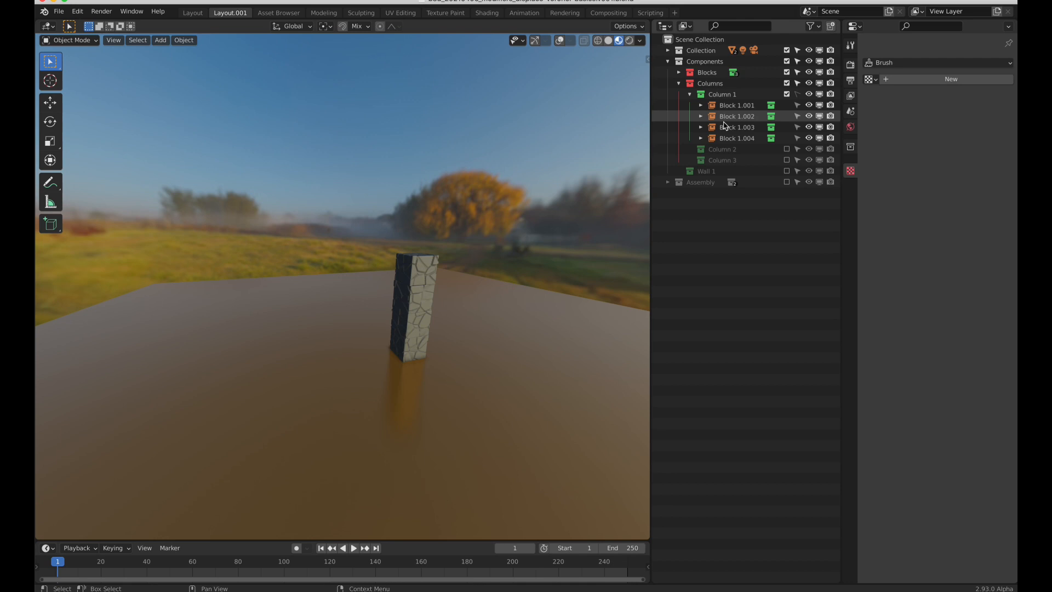
left_click(678, 72)
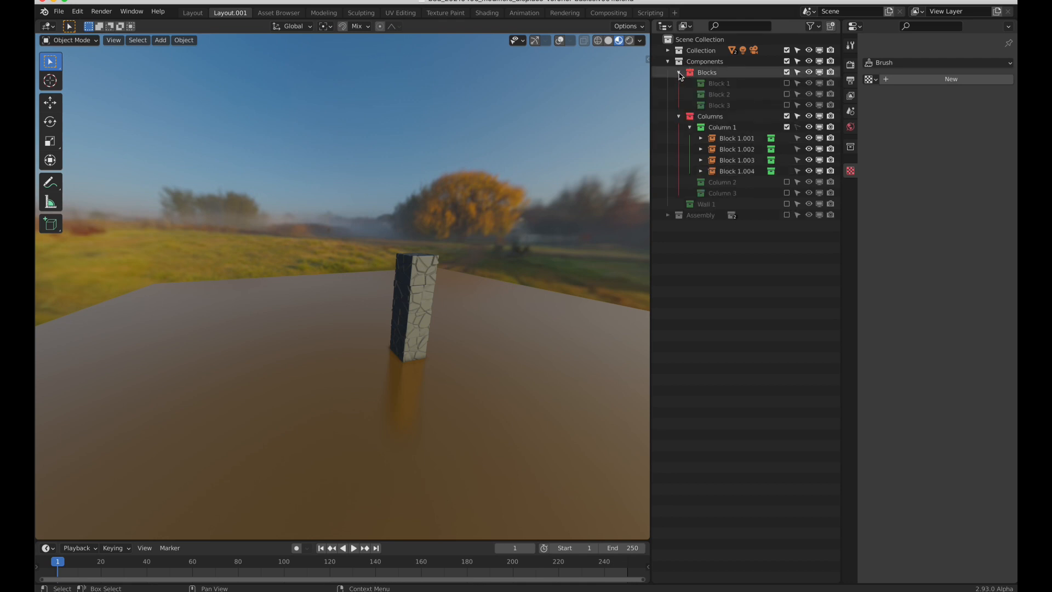
left_click(678, 73)
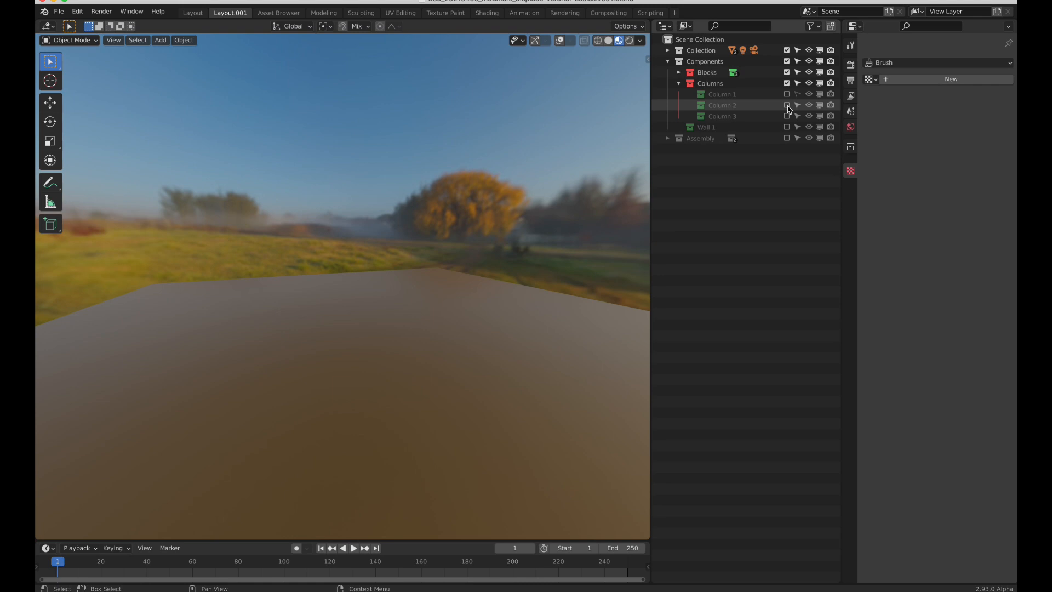
Step: Preview Column 2 briefly, exclude it again, then include the Block 1 collection
left_click(786, 105)
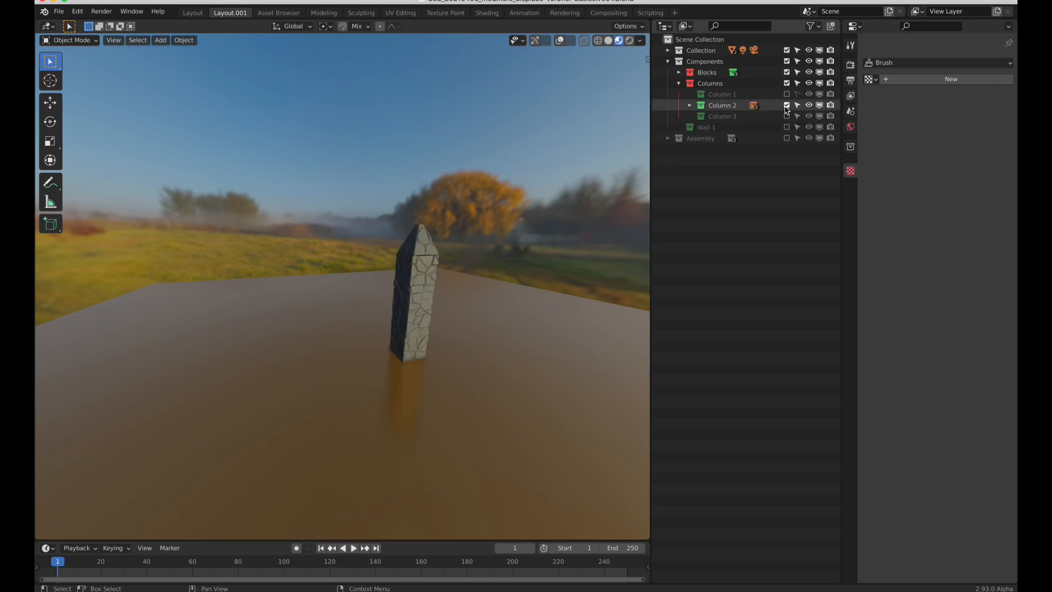
left_click(787, 116)
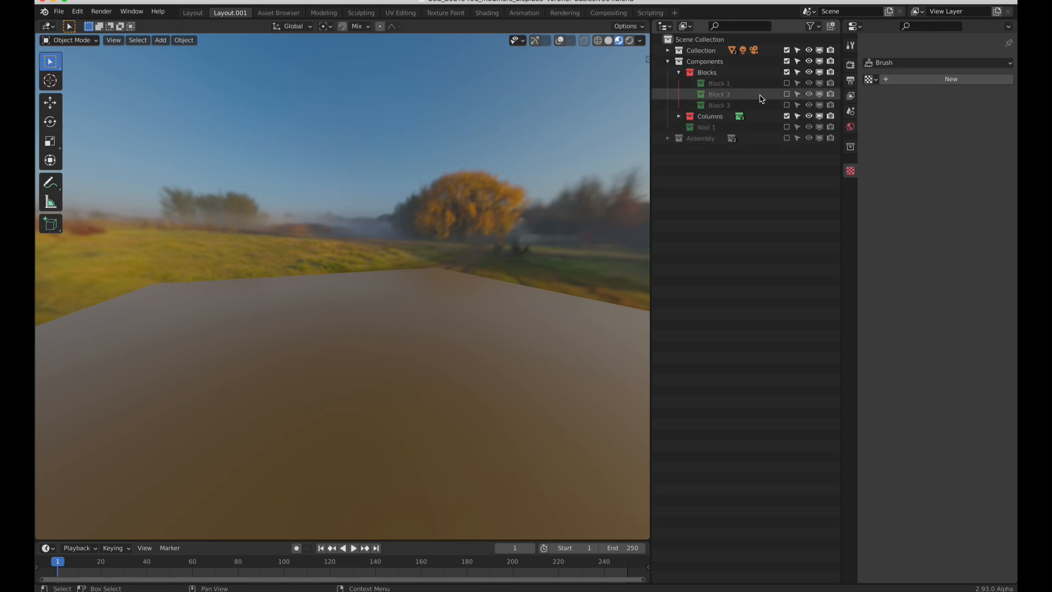
mouse_move(786, 84)
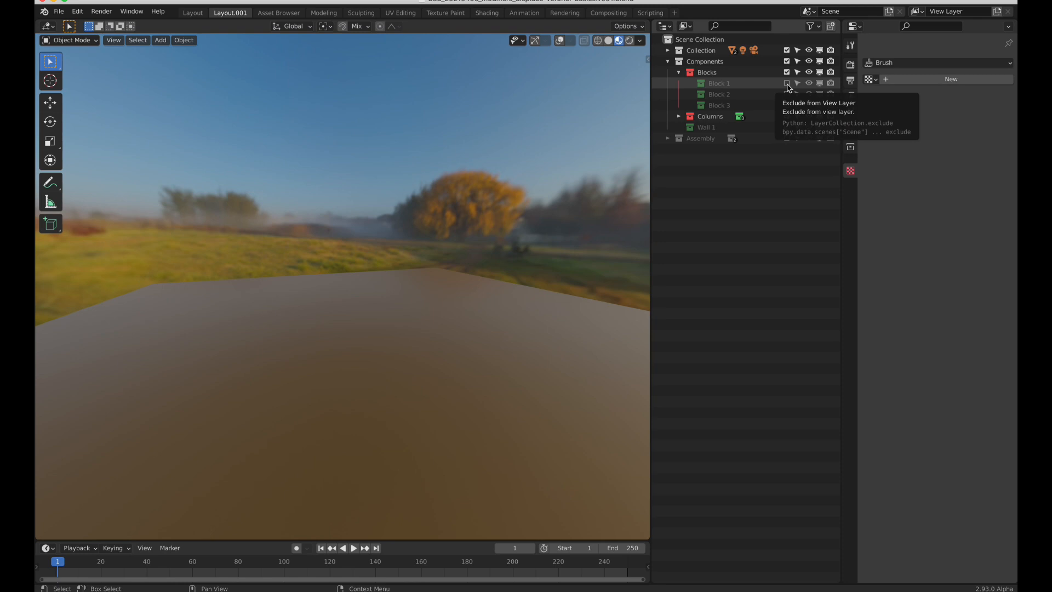
left_click(787, 83)
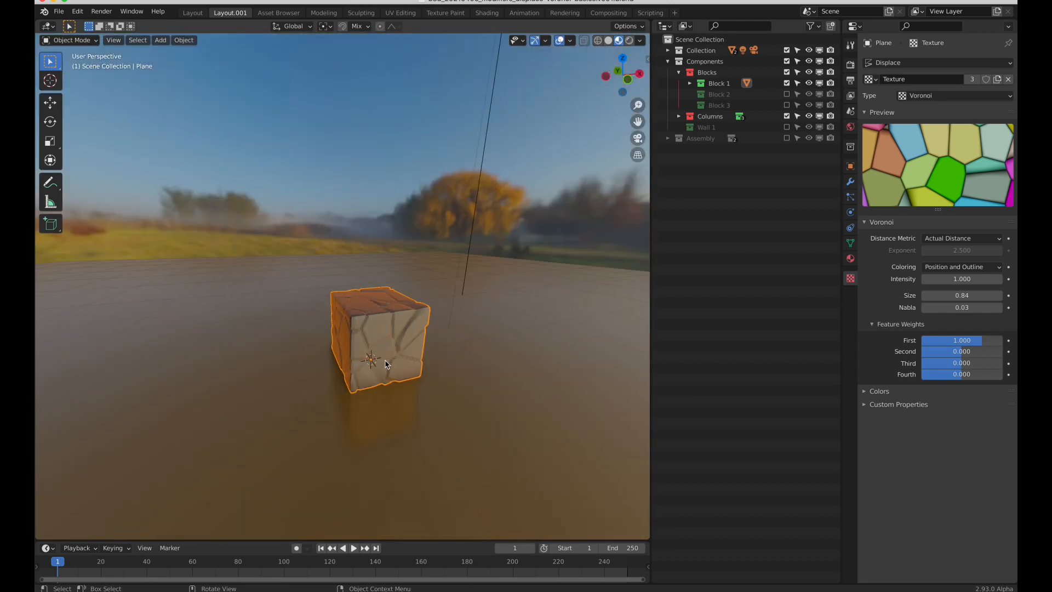
Step: Disable Block 1's Displace and Subdivision modifiers in the viewport and inspect its Solidify settings
left_click_drag(386, 363, 392, 354)
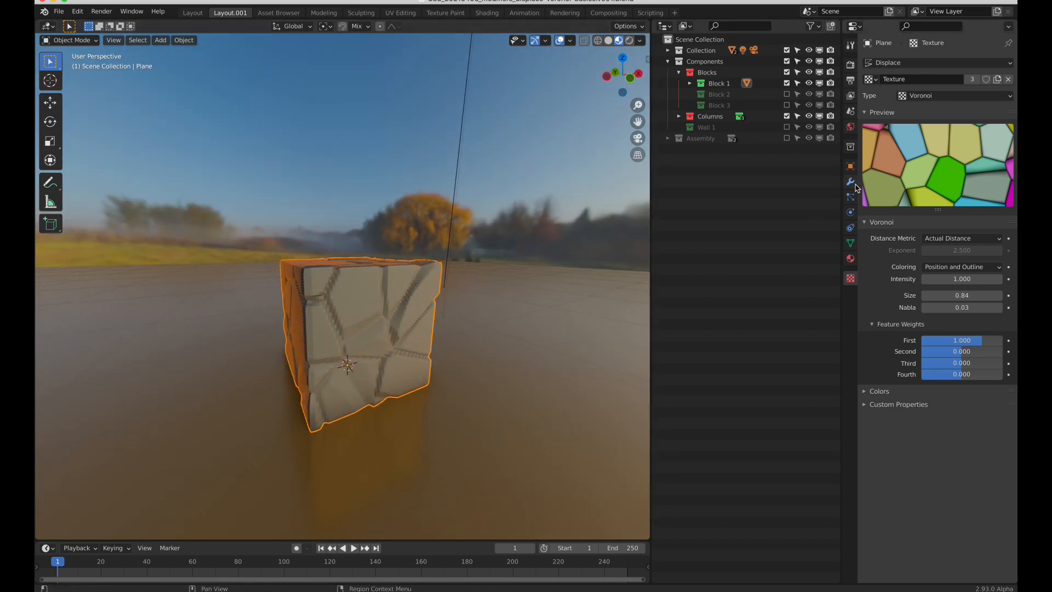
left_click(849, 182)
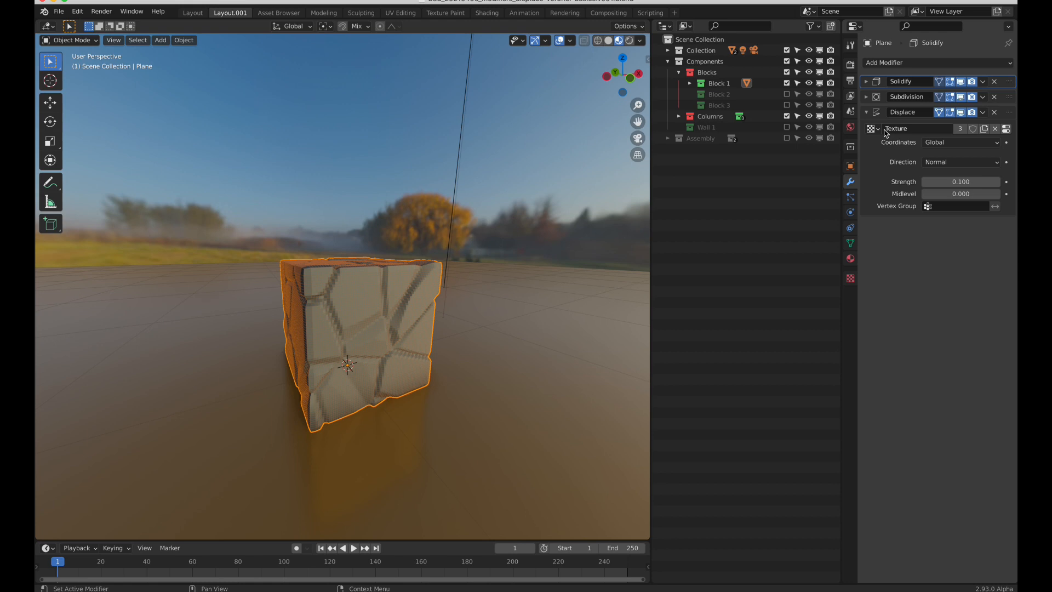
left_click(867, 112)
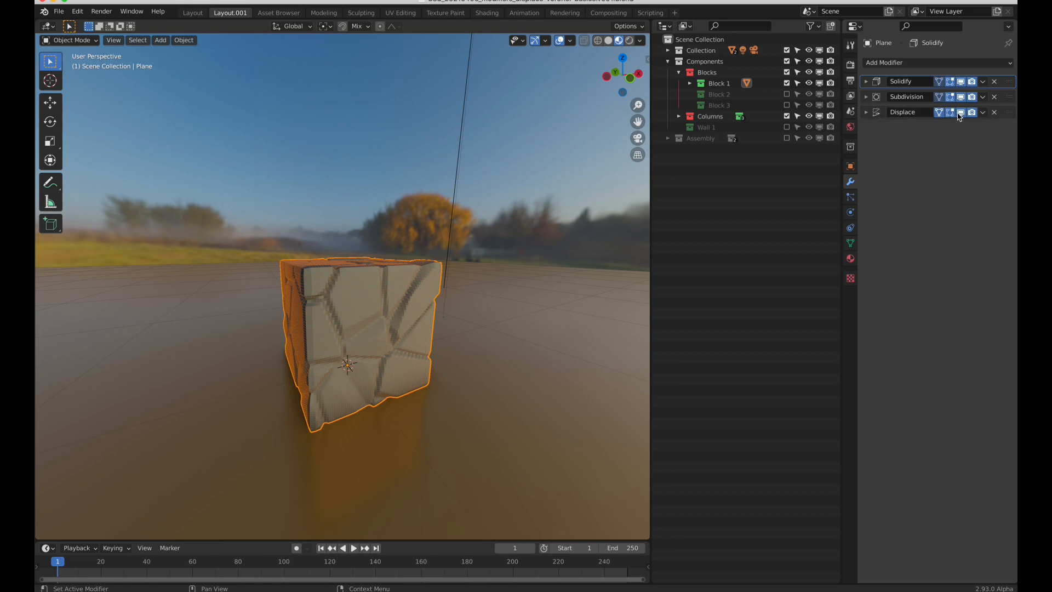
left_click(960, 112)
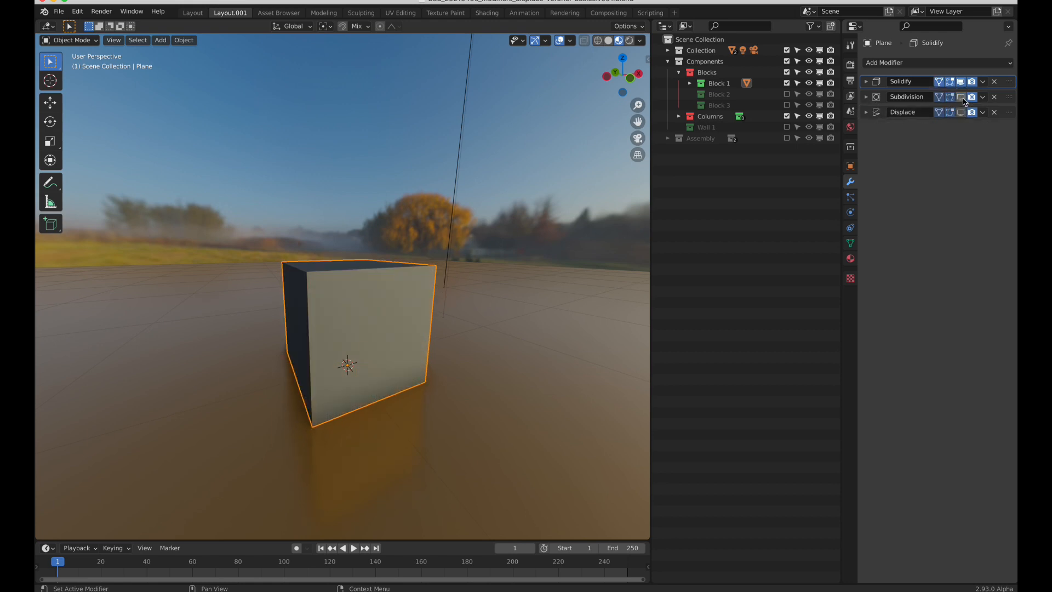
left_click(959, 81)
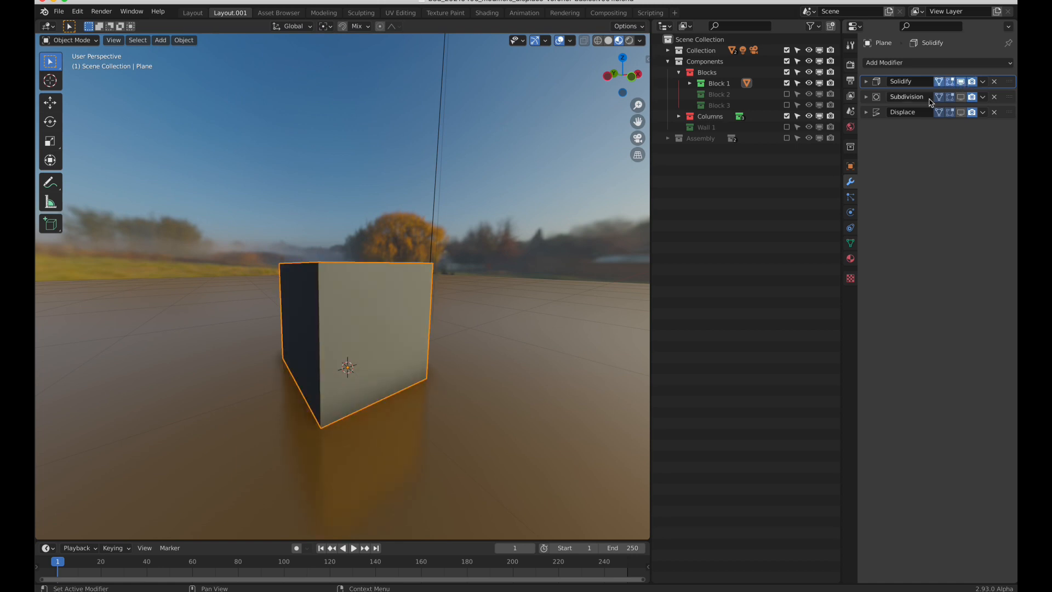
left_click(868, 81)
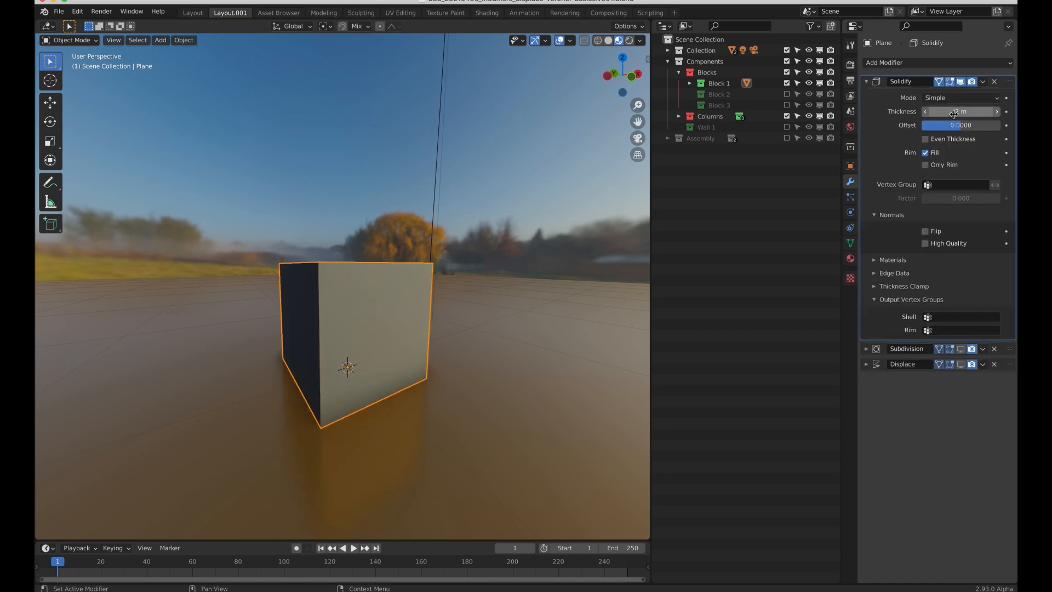
left_click(873, 81)
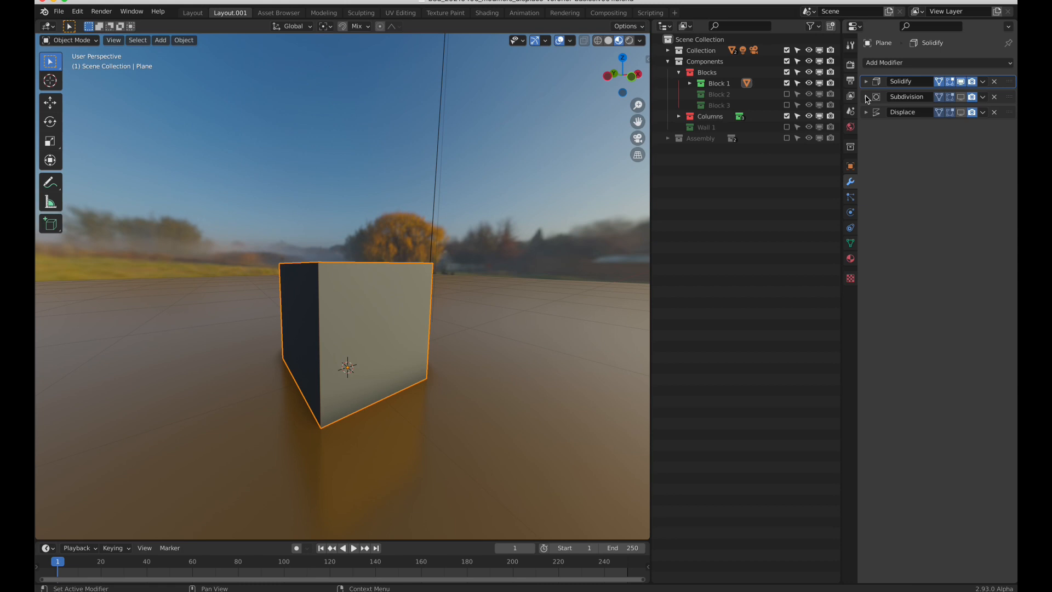
Step: Re-enable Block 1's Subdivision (Simple, level 6) and Displace to restore the cracked stone cube
left_click(865, 97)
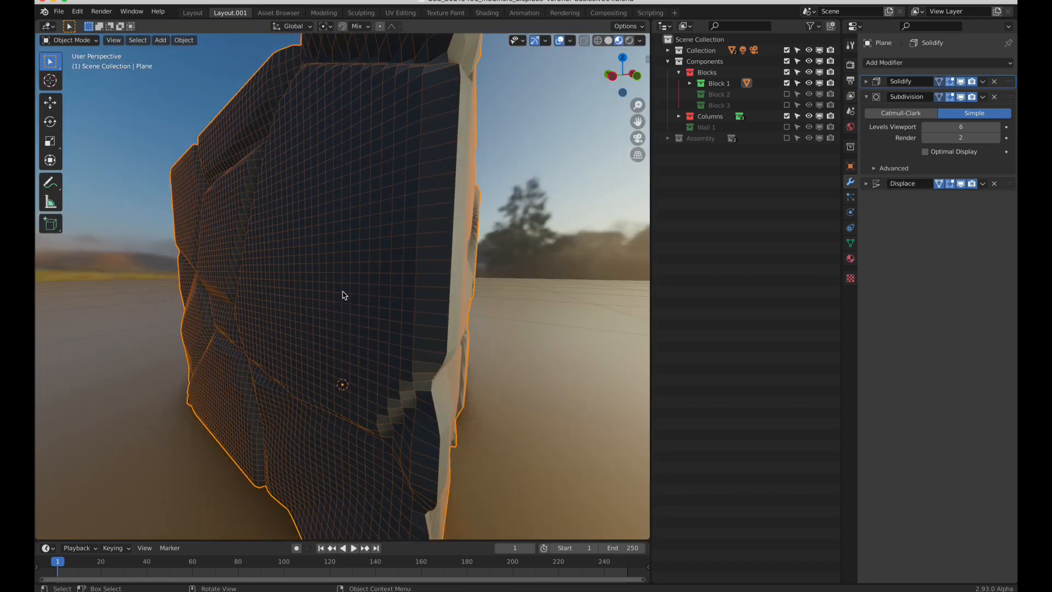
scroll("down", 3)
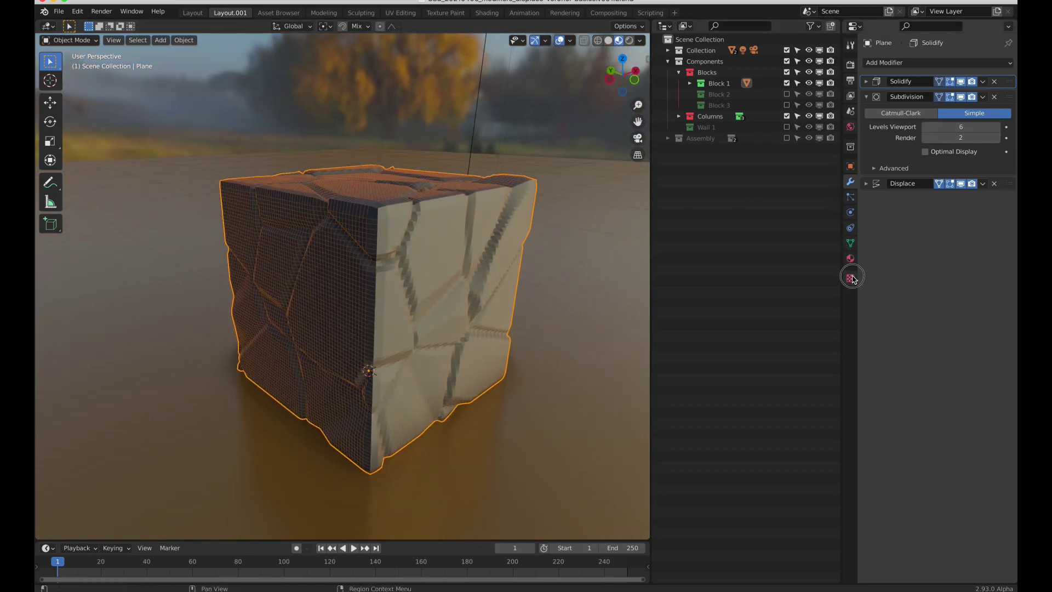
Step: In the Voronoi texture, compare Intensity and Position coloring and leave it on Intensity
left_click(850, 277)
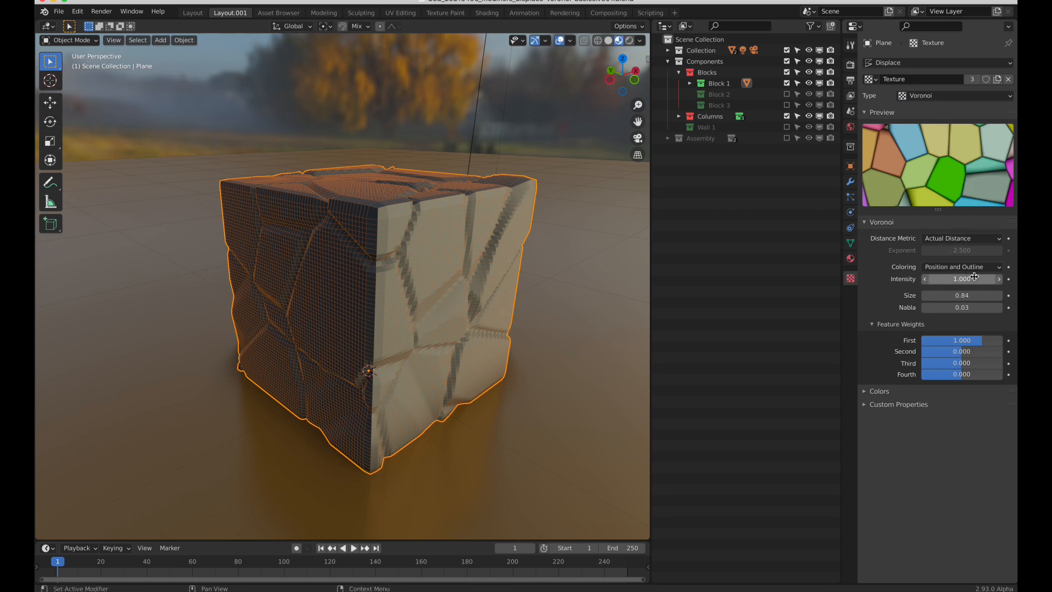
left_click(962, 266)
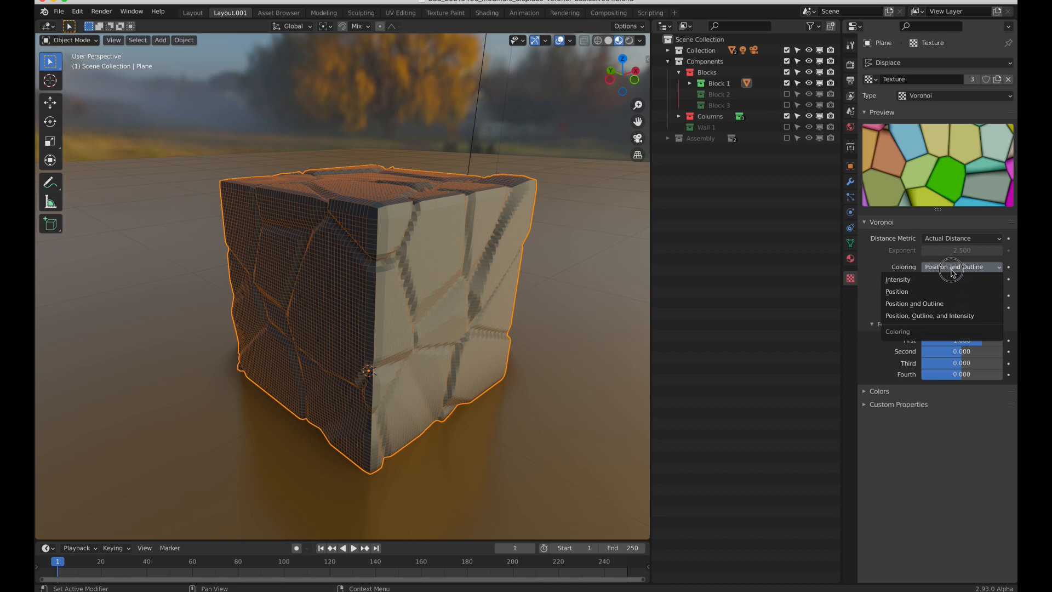
left_click(898, 280)
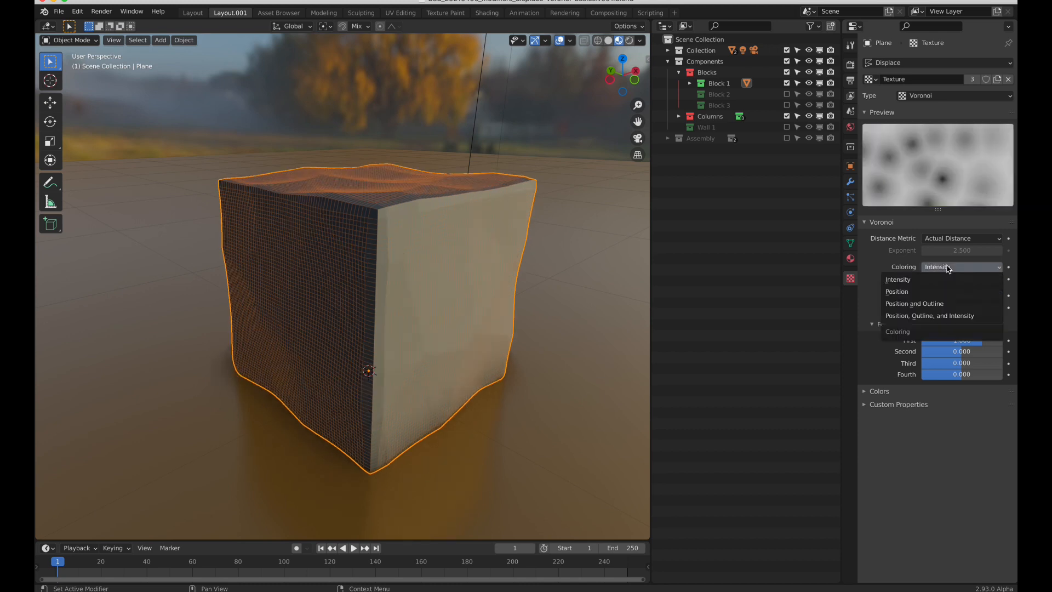
left_click(896, 291)
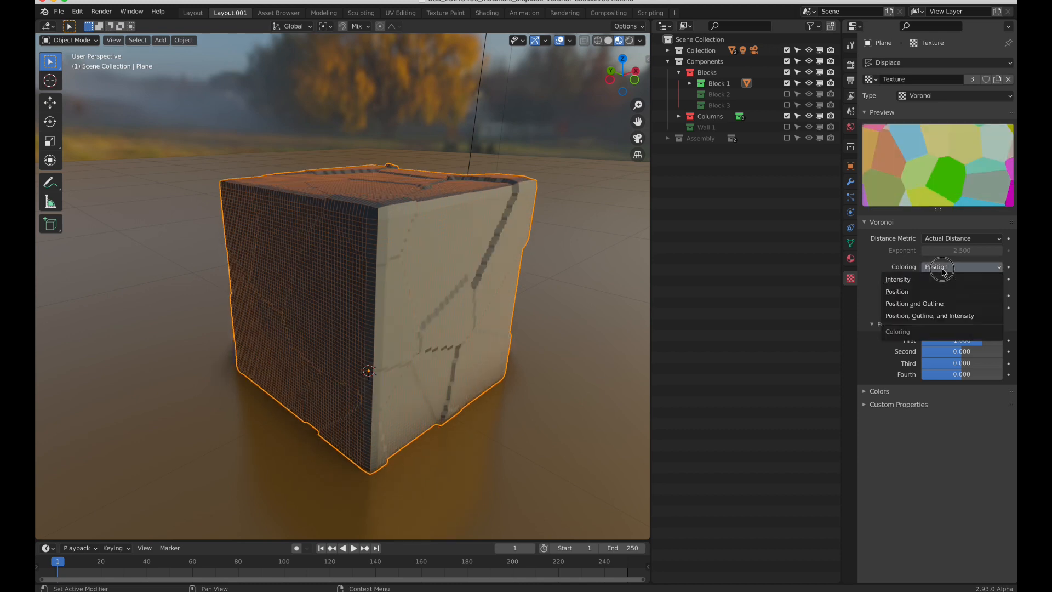
left_click(914, 303)
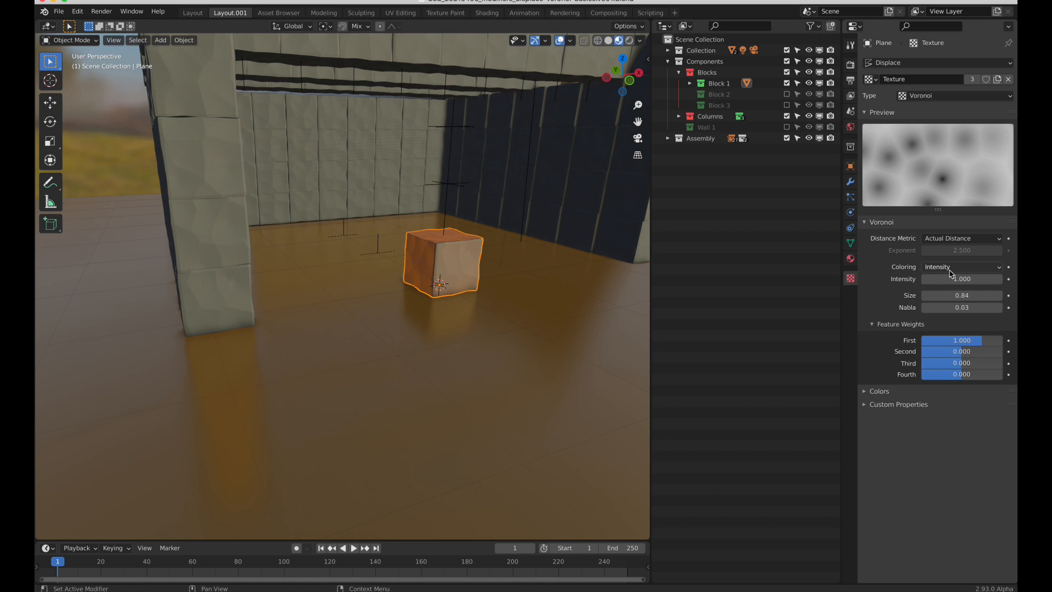
Step: Set the Voronoi texture coloring to Position and Outline for cracked stone cells
left_click(962, 266)
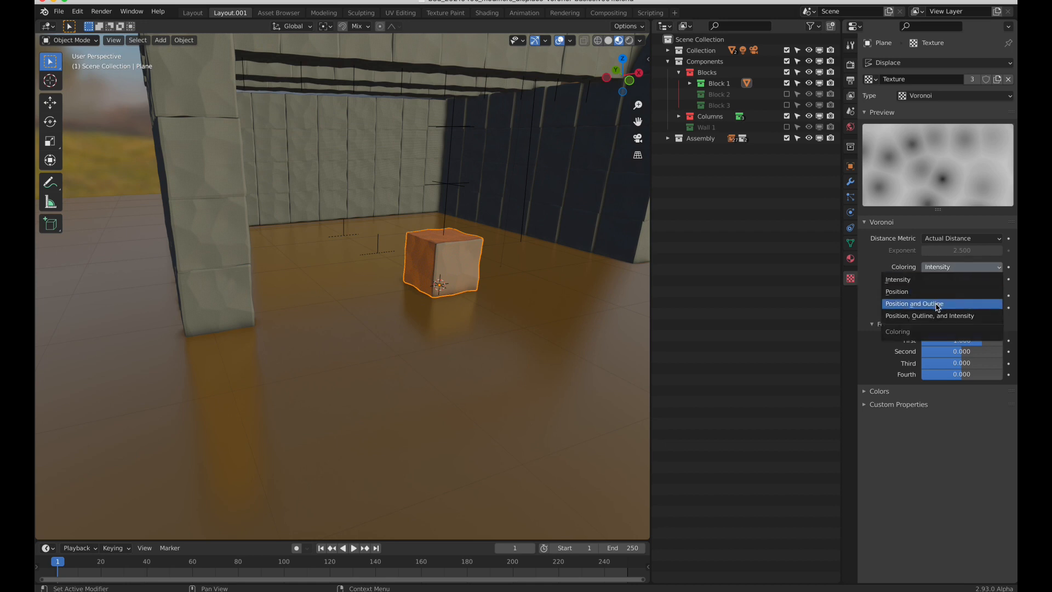
left_click(914, 304)
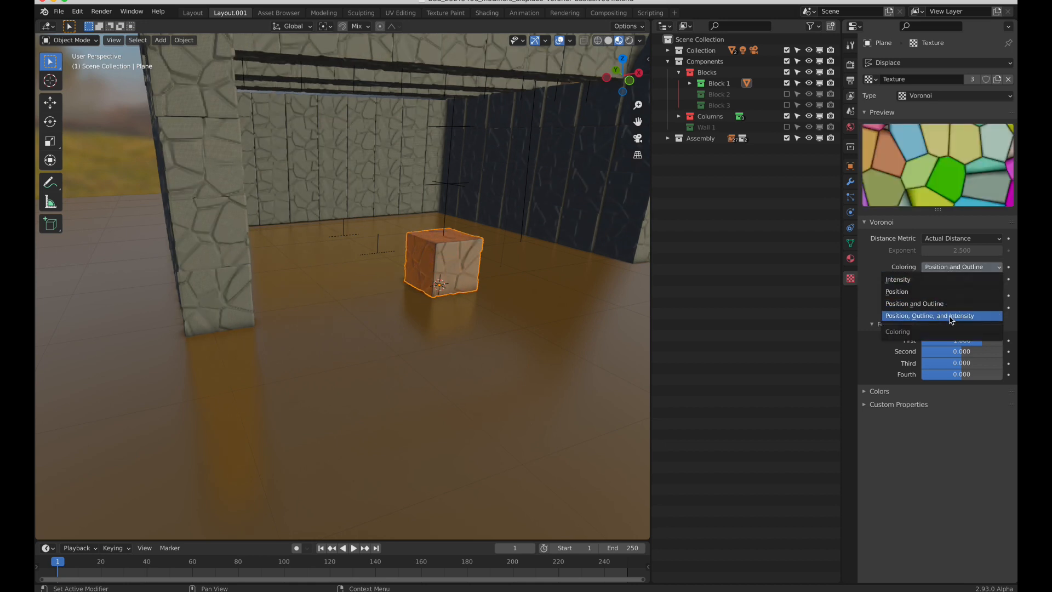
left_click(929, 315)
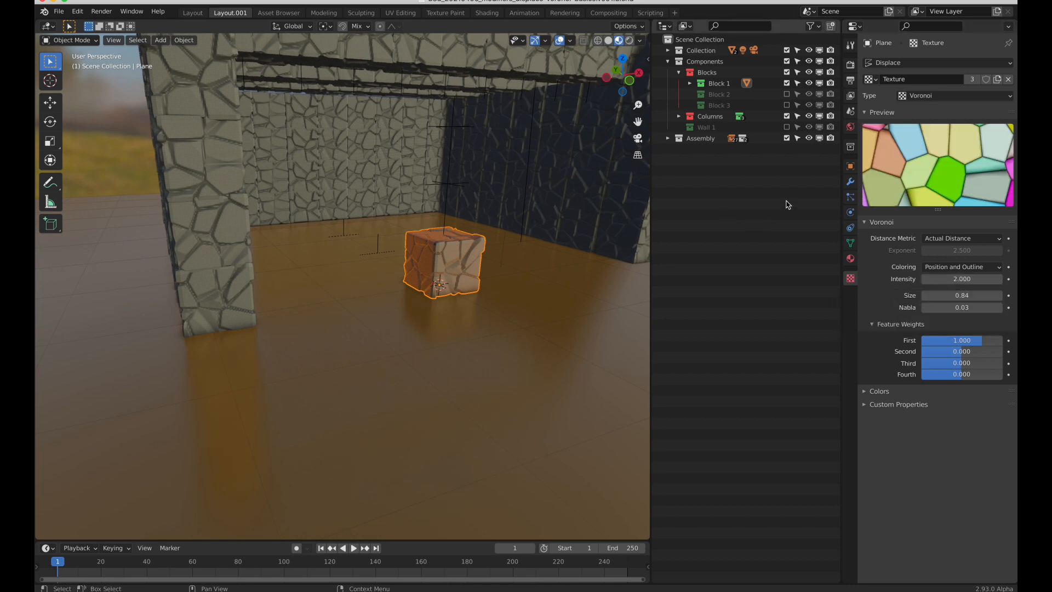
Step: Swap Block 1 for Block 2, select the tapered piece and expand its SimpleDeform (Taper -0.815) settings
left_click(849, 181)
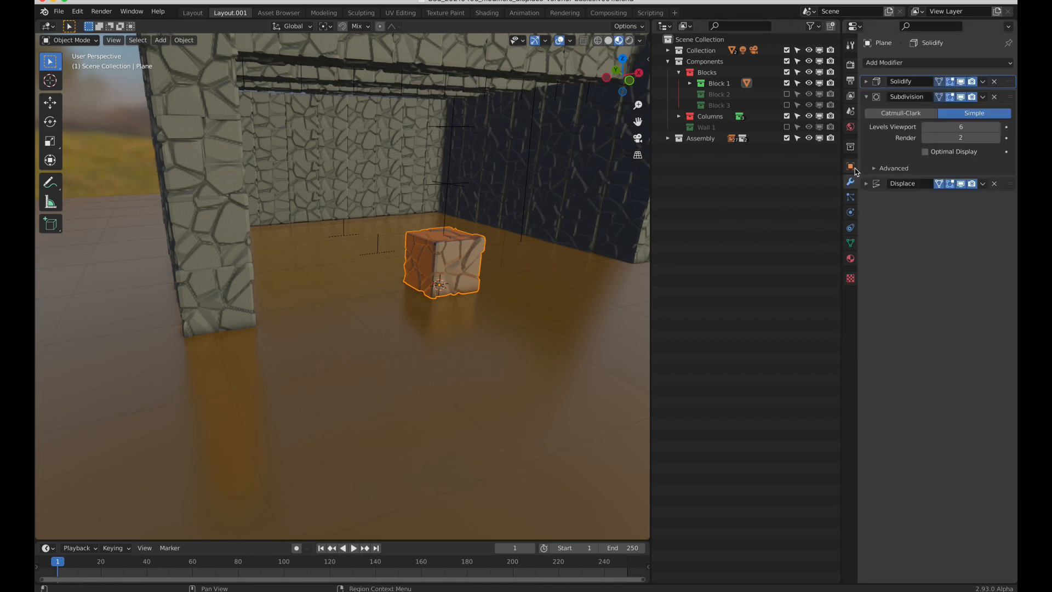
left_click(866, 96)
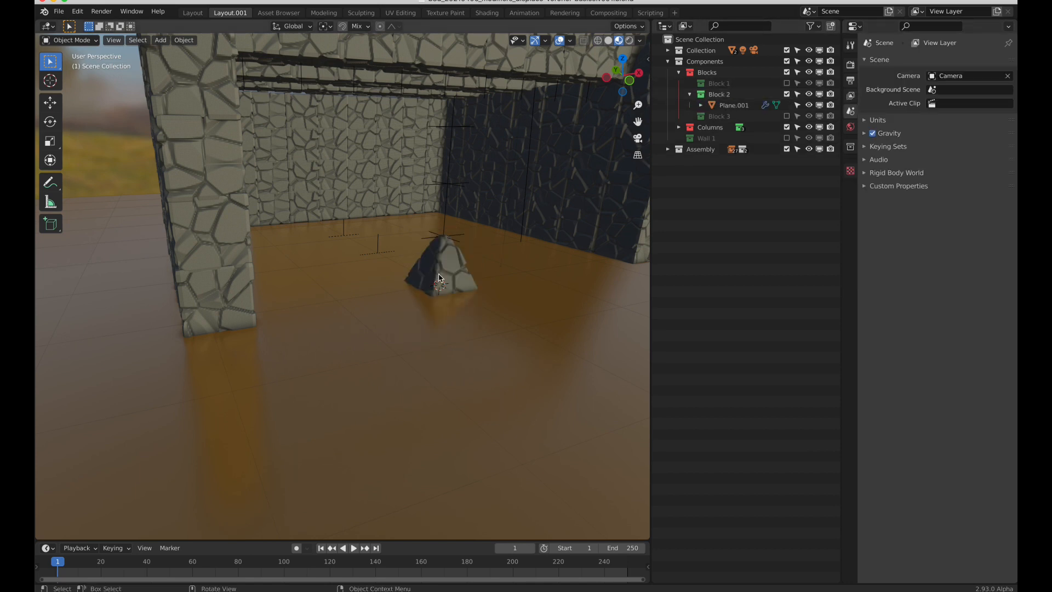
left_click(440, 281)
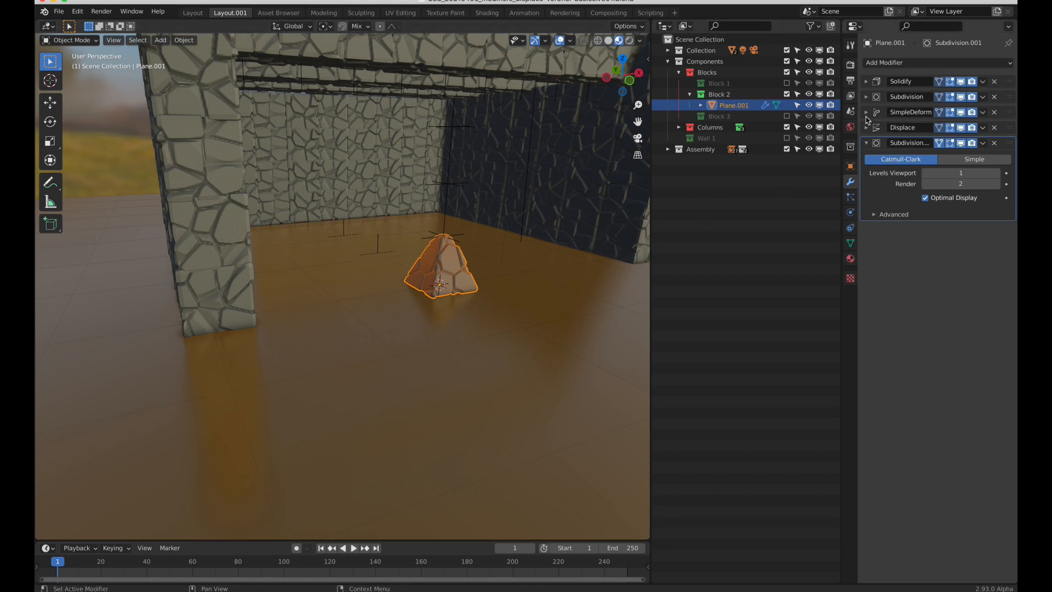
left_click(866, 112)
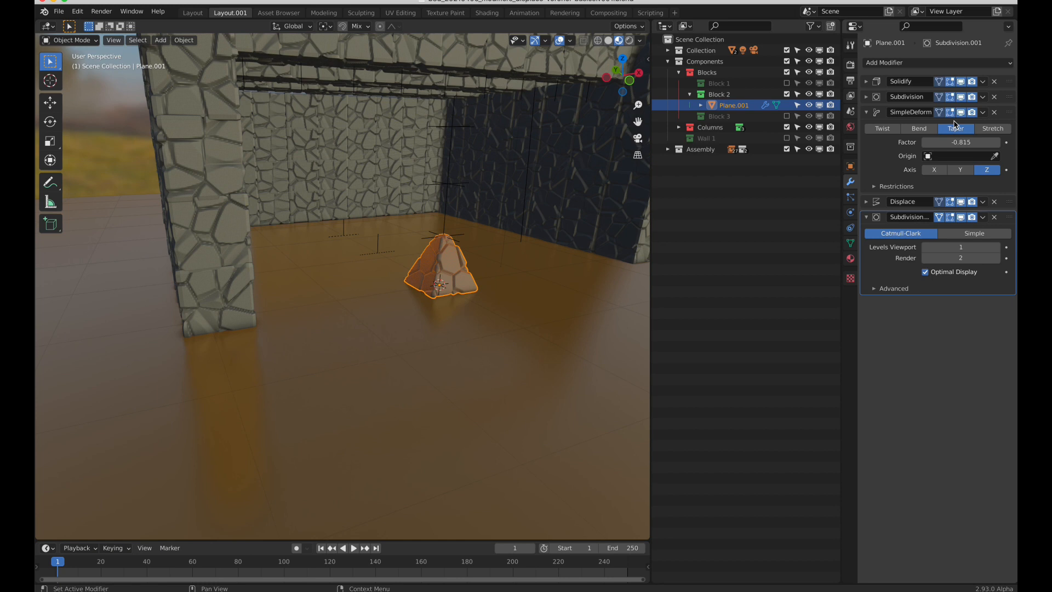
left_click(960, 111)
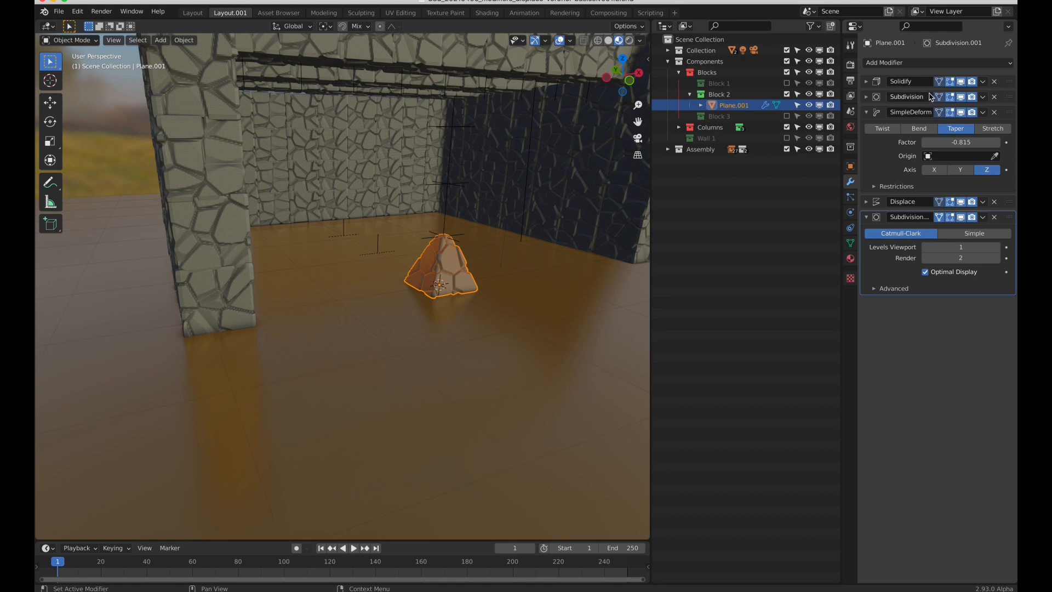
mouse_move(918, 86)
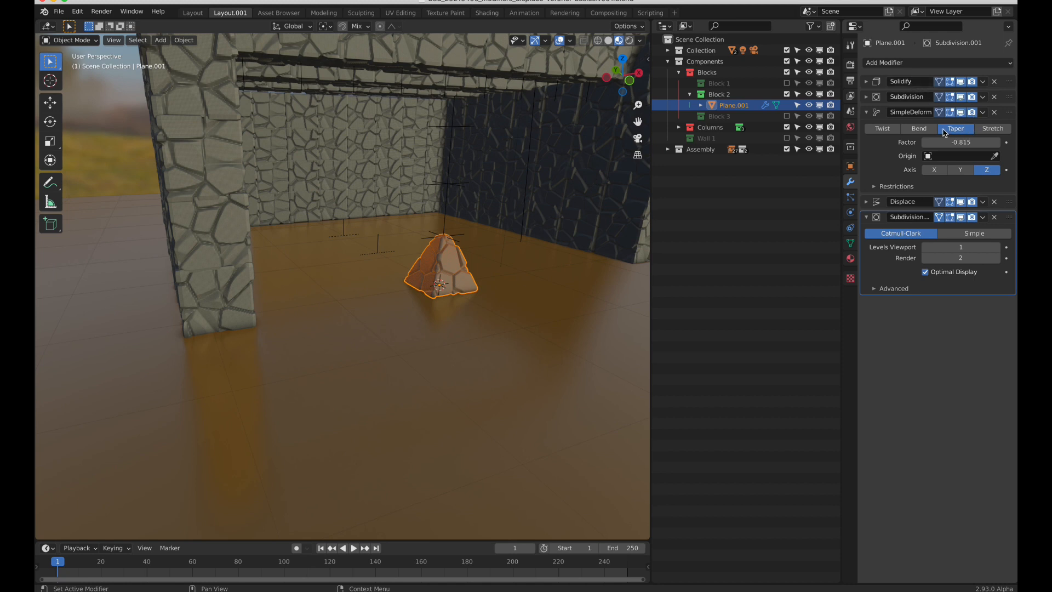
Step: Try Stretch then Twist (-46.7°) deformation on Block 2 while viewing the wall assembly in Solid shading
left_click(993, 129)
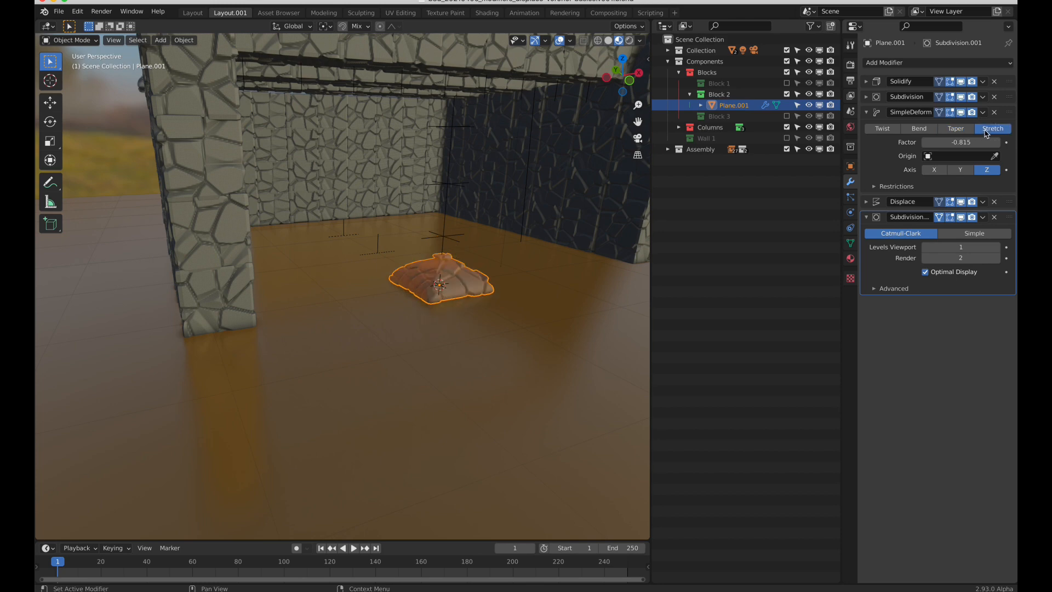
left_click_drag(436, 302, 487, 252)
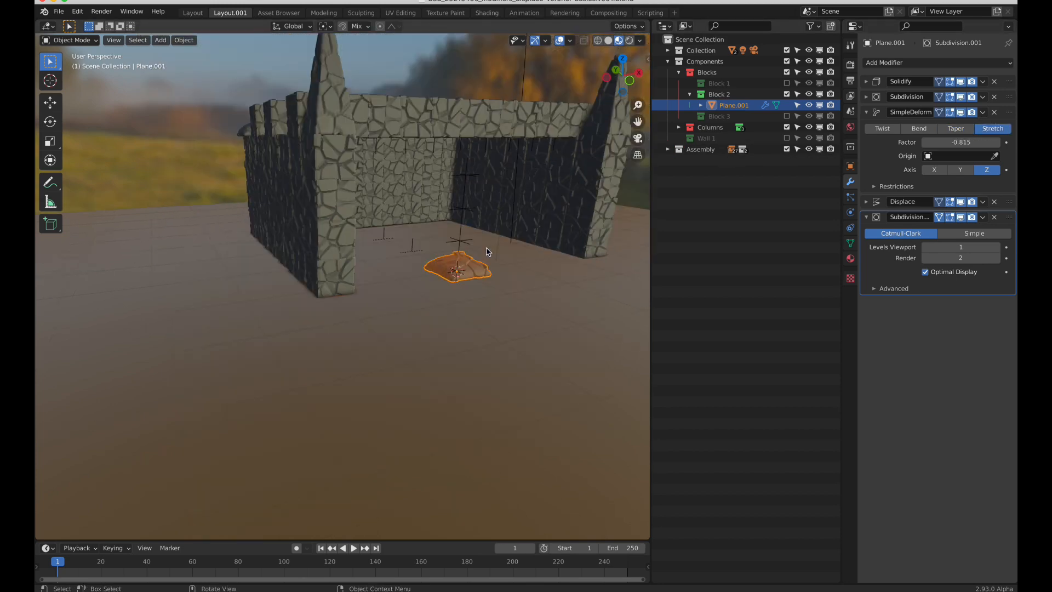
left_click_drag(490, 252, 531, 255)
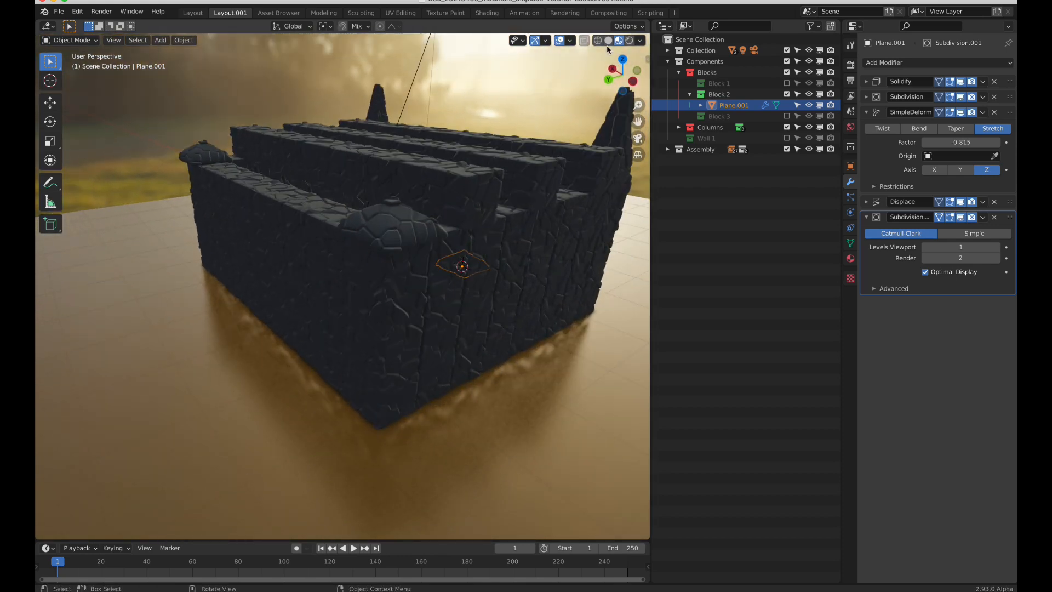
left_click(605, 40)
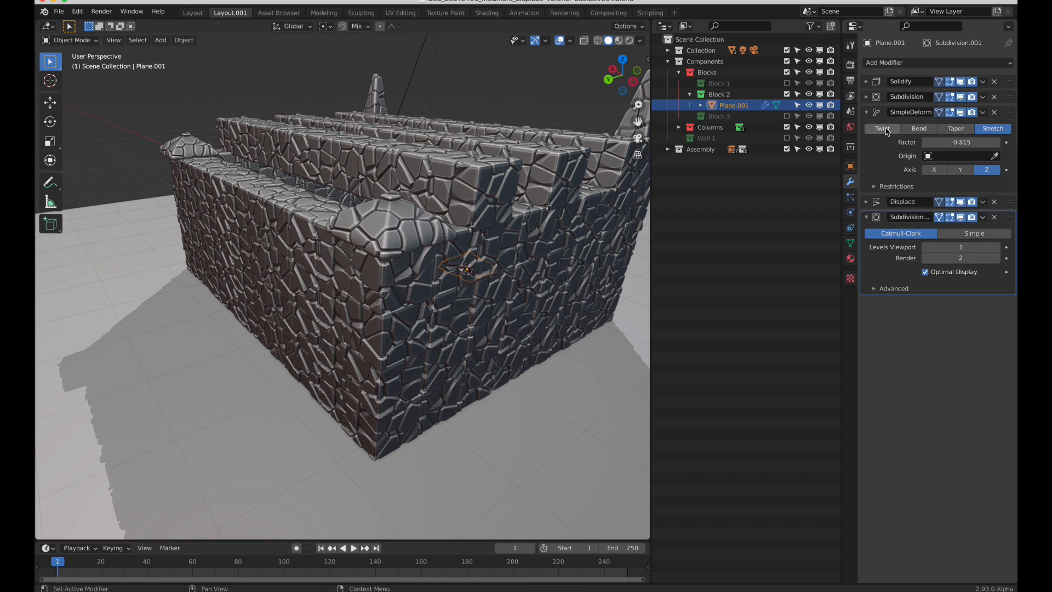
left_click(882, 129)
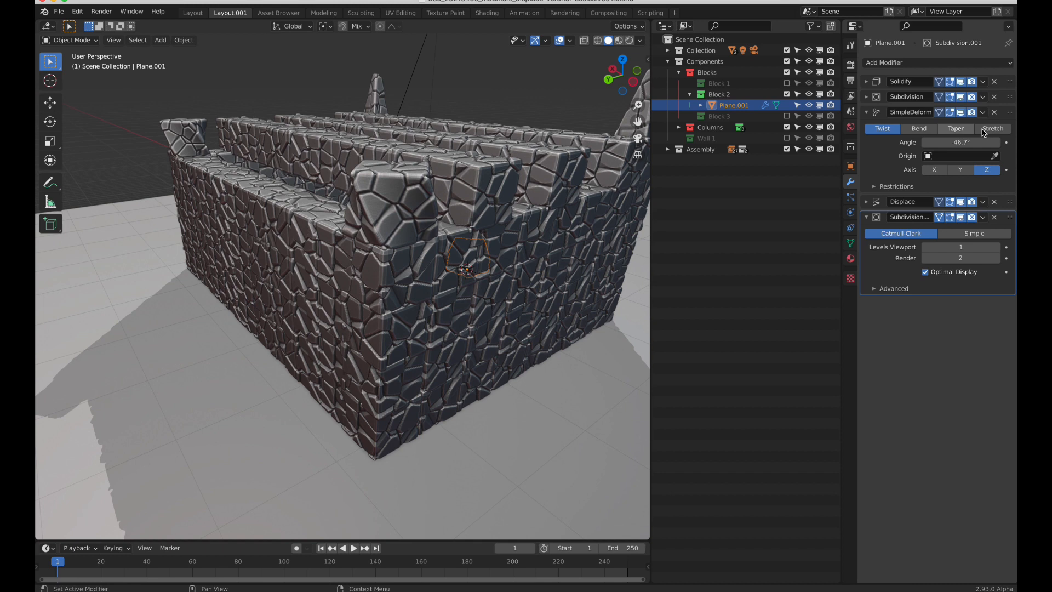
left_click(992, 128)
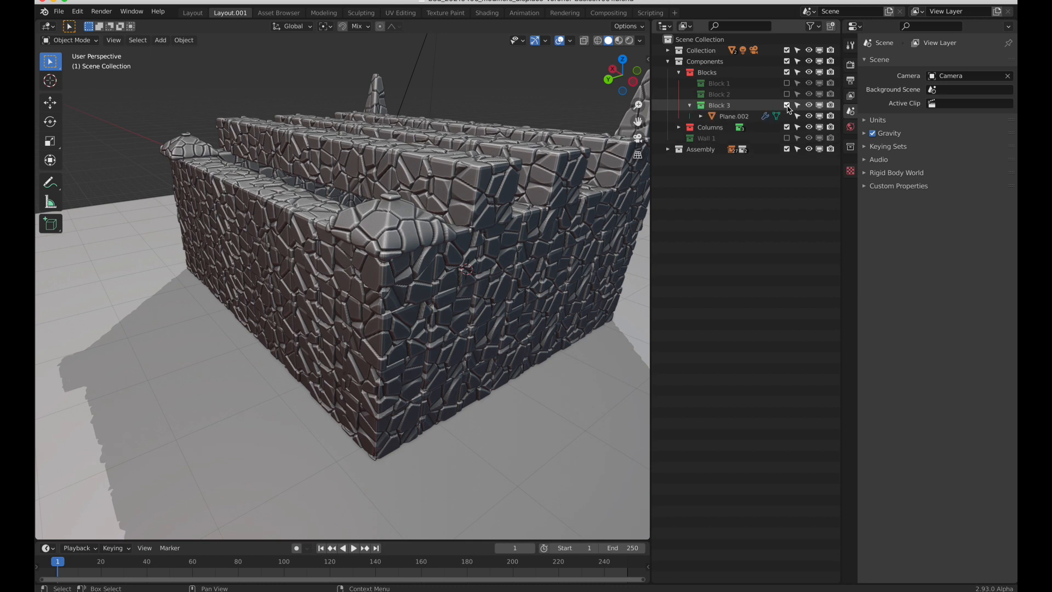
Step: Switch to Block 3, select the spike piece and keep its Scale Z at 2.264 in Object properties
left_click(718, 105)
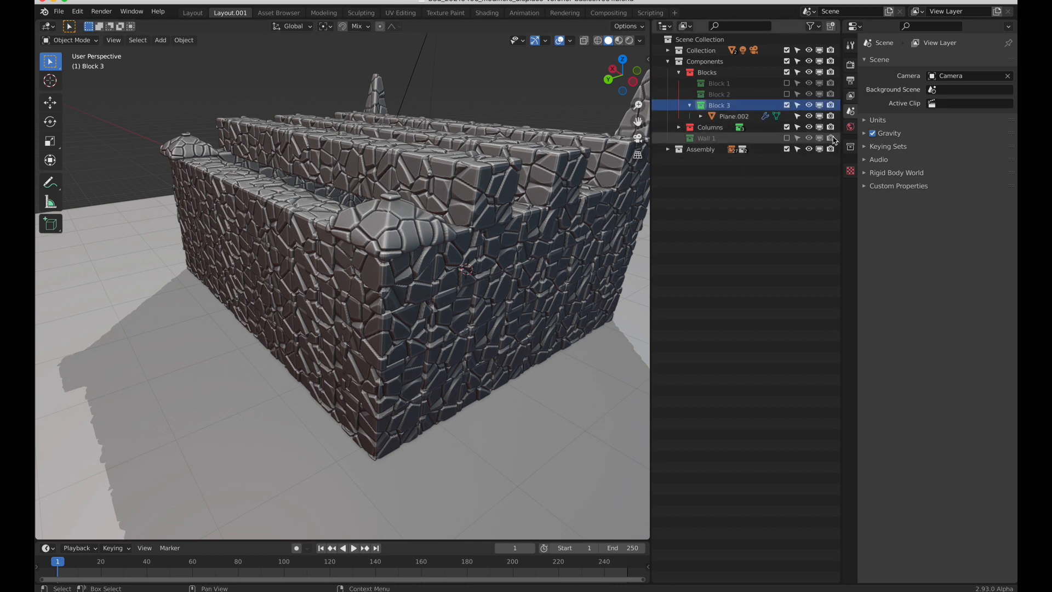
left_click(730, 116)
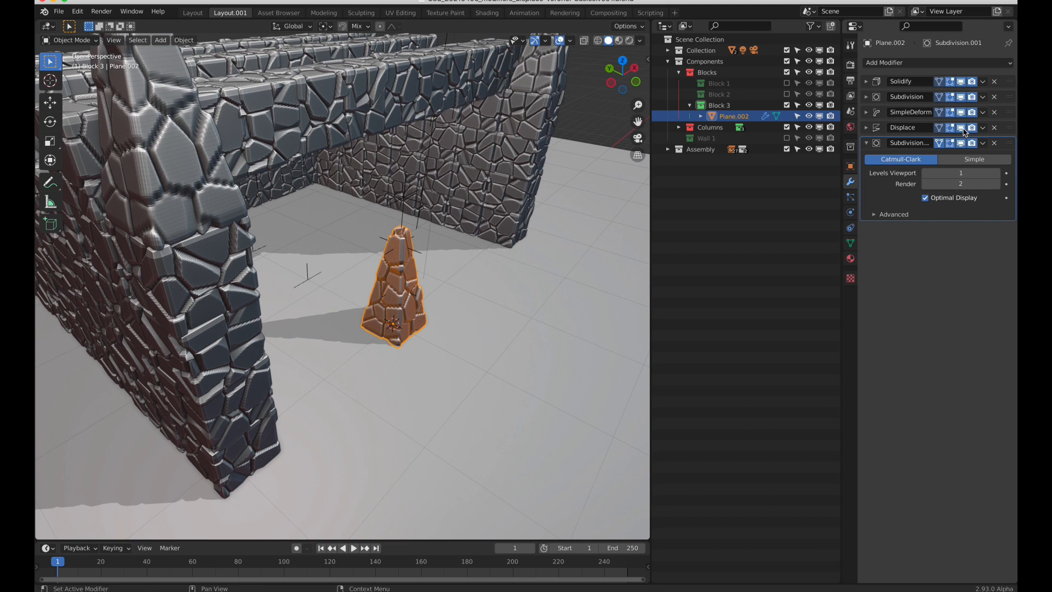
left_click(865, 112)
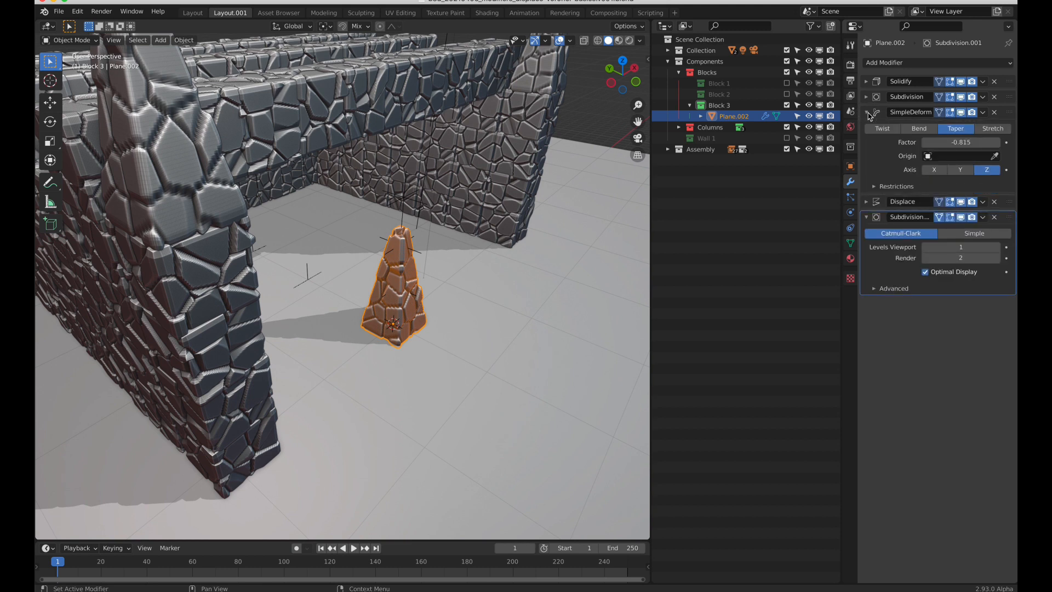
left_click(850, 166)
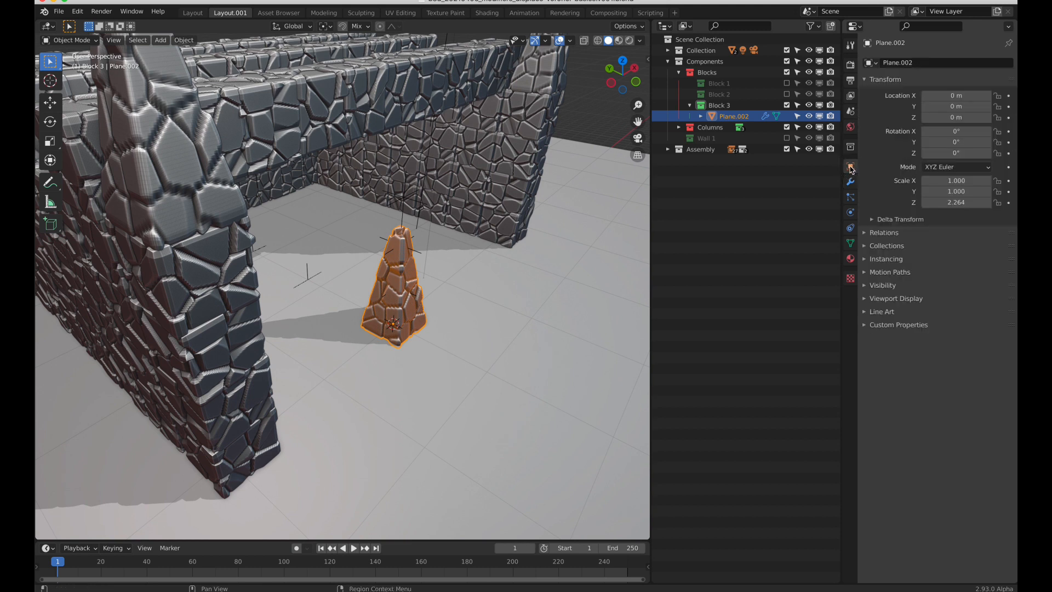
mouse_move(956, 202)
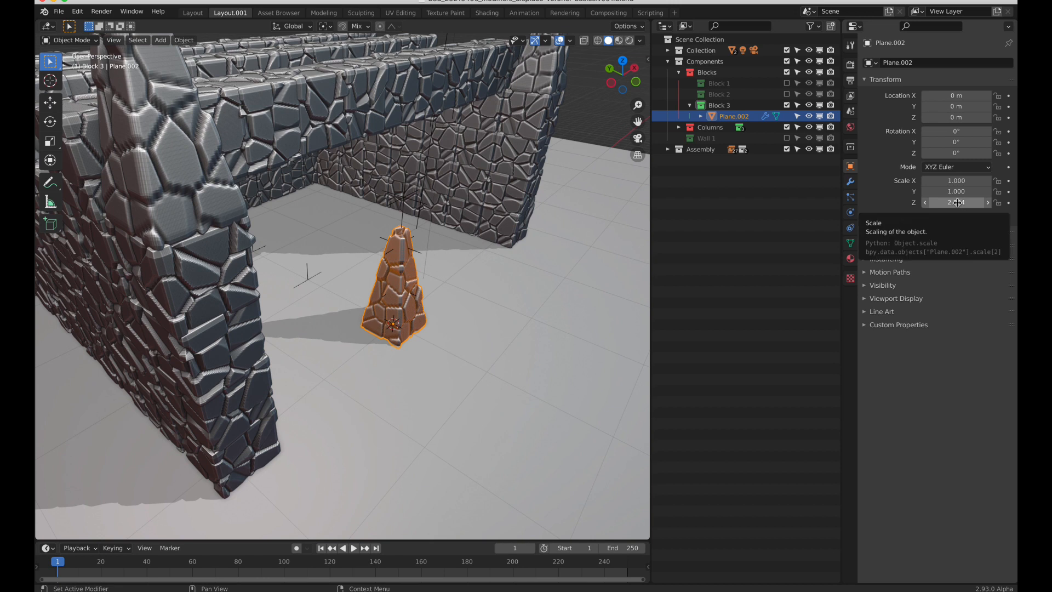
left_click(956, 201)
type("1")
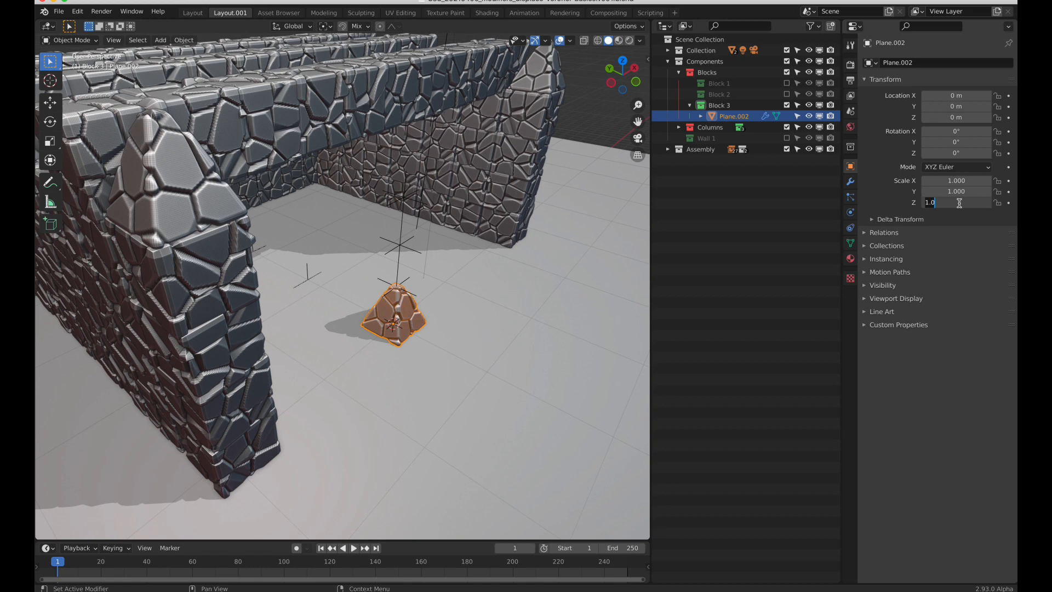
type("2.264")
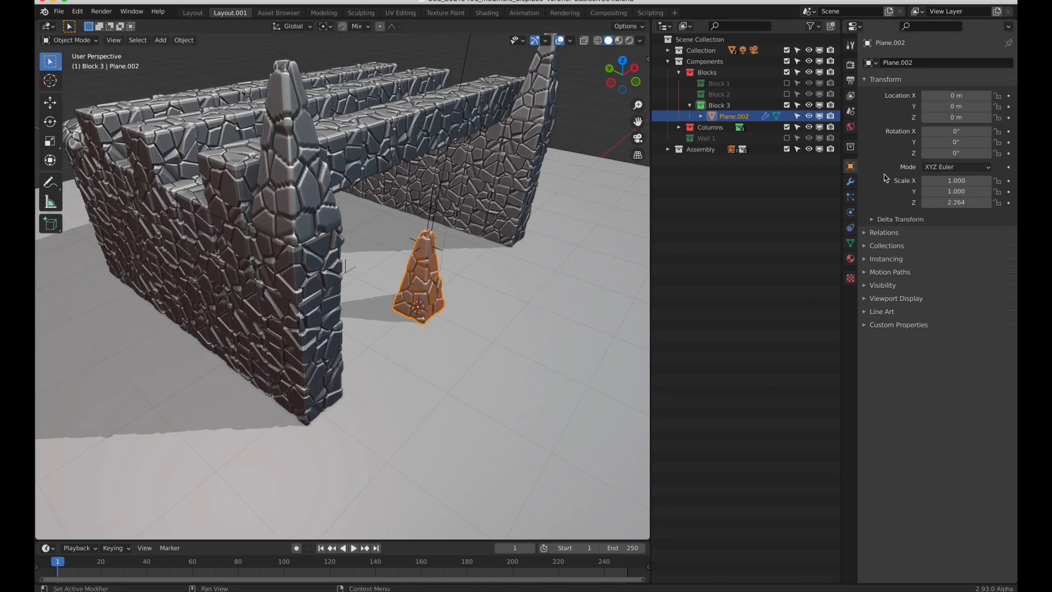
left_click(849, 182)
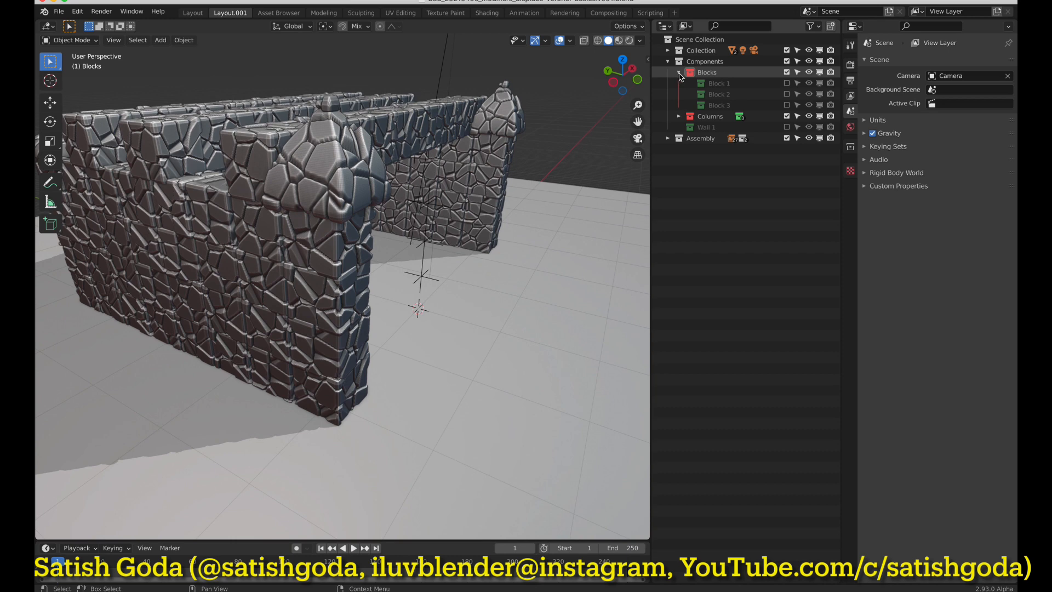
Step: Expand the Columns collection to show Columns 1–3, all excluded
left_click(679, 75)
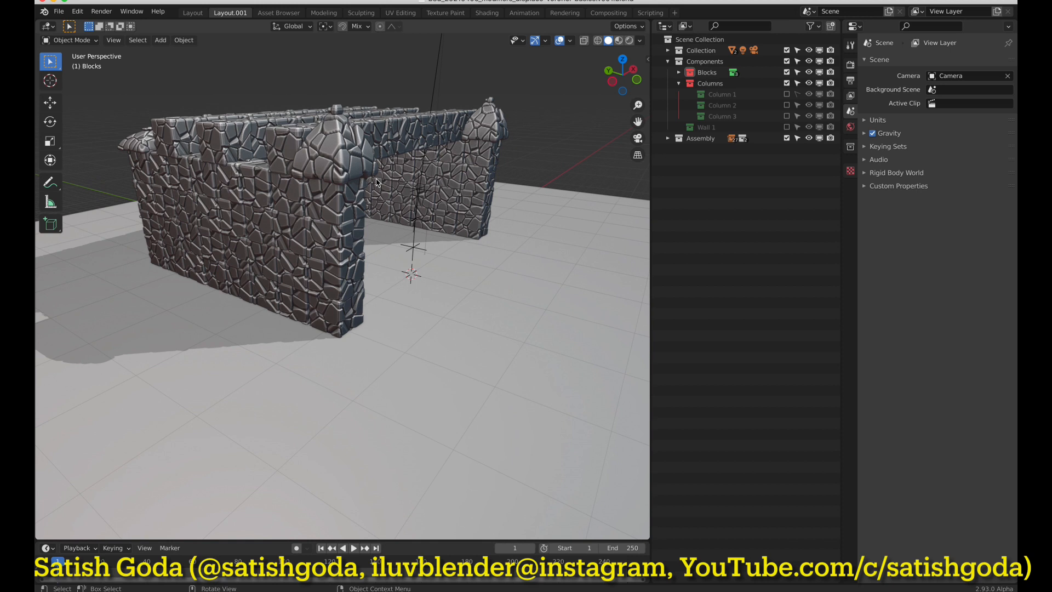
mouse_move(598, 144)
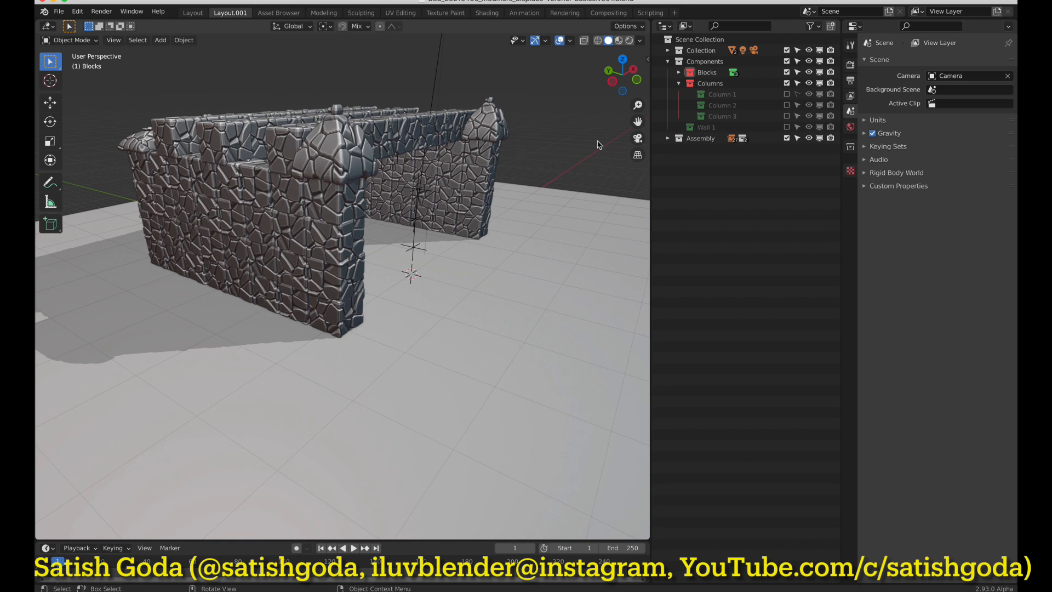
mouse_move(377, 186)
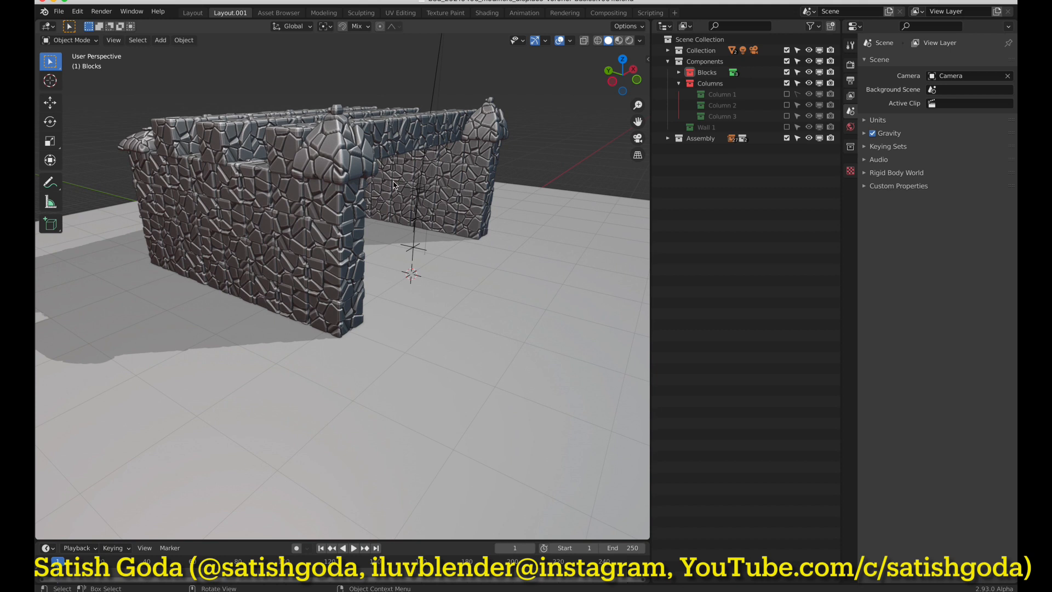
mouse_move(463, 204)
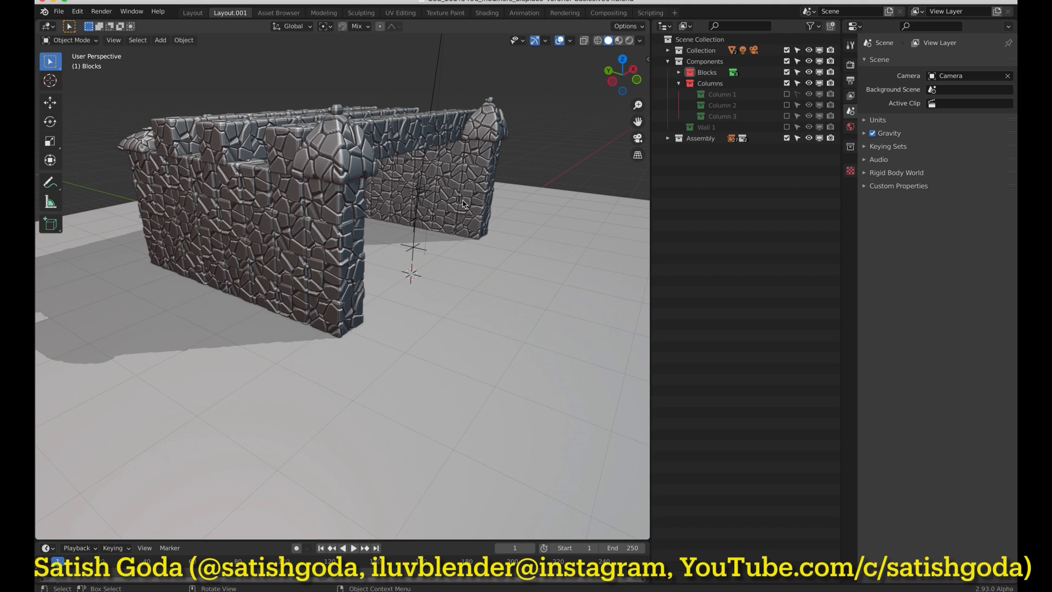
mouse_move(614, 127)
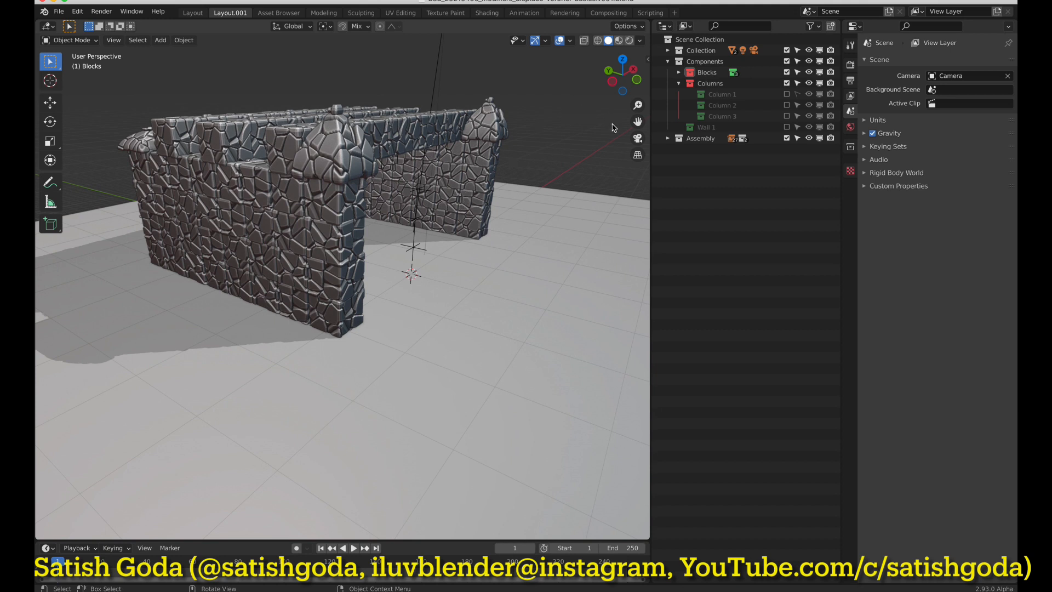